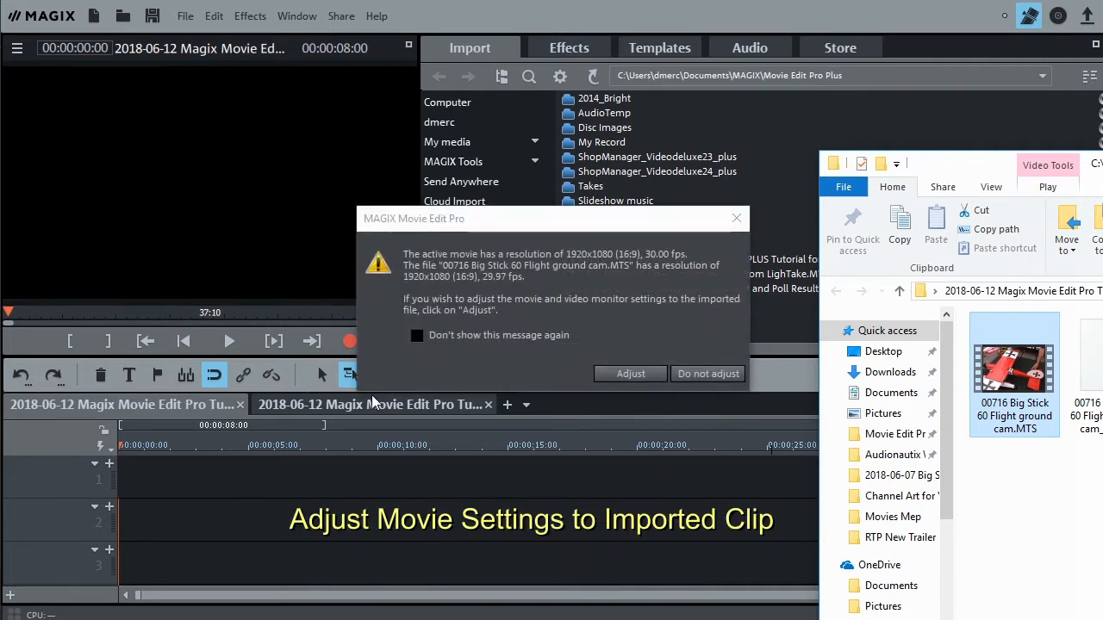
mouse_move(468, 285)
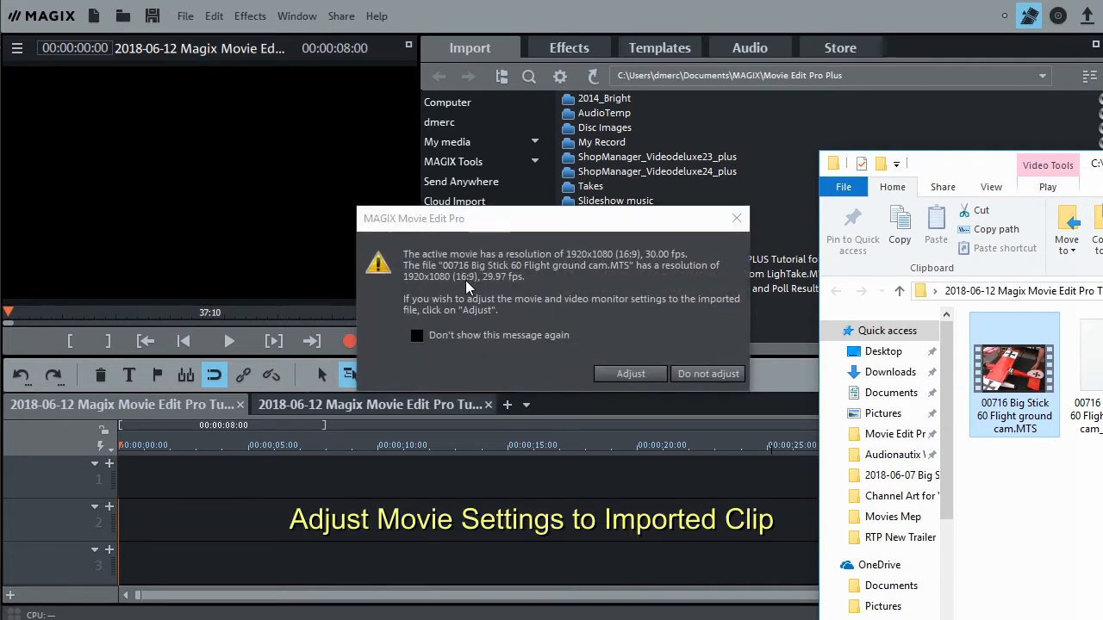
mouse_move(479, 273)
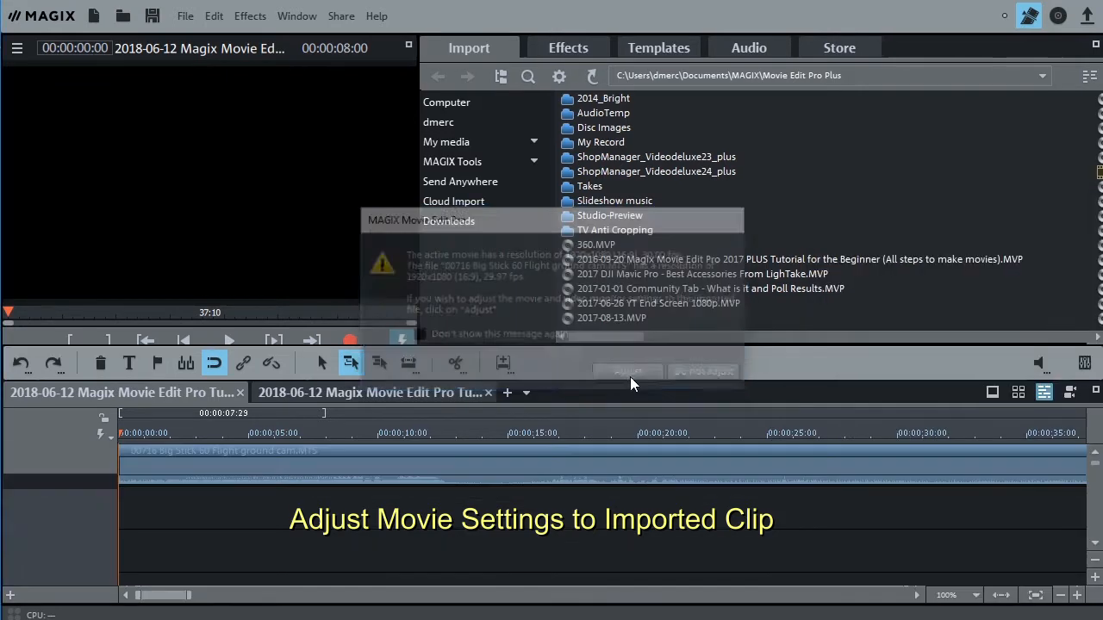
Match movie settings to the clip and scrub the playhead to the water touchdown near 2:28
click(627, 371)
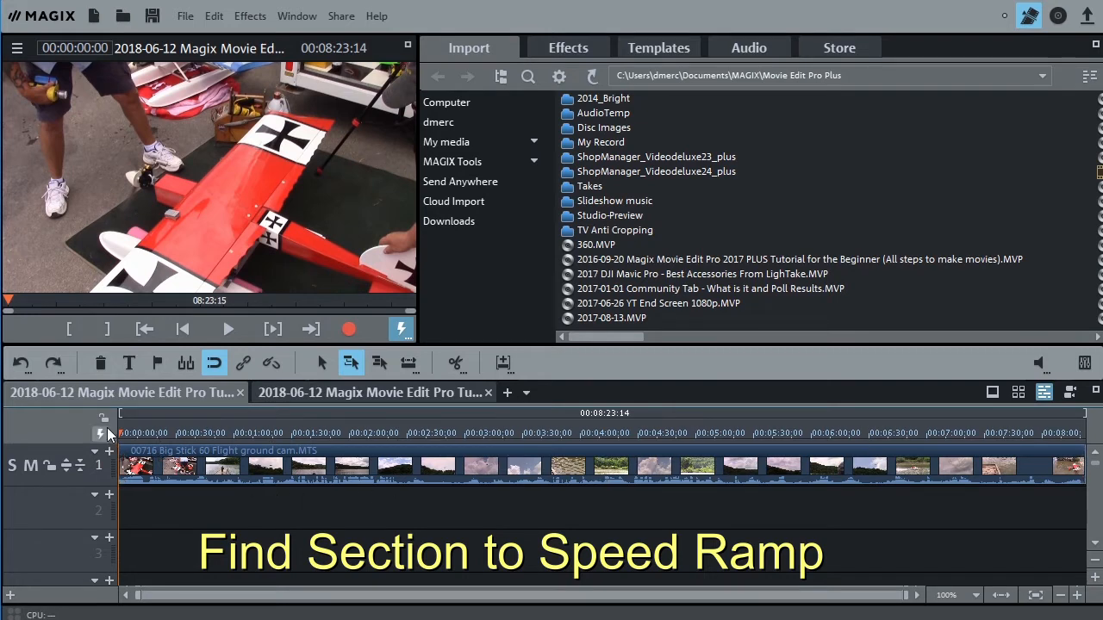
click(144, 434)
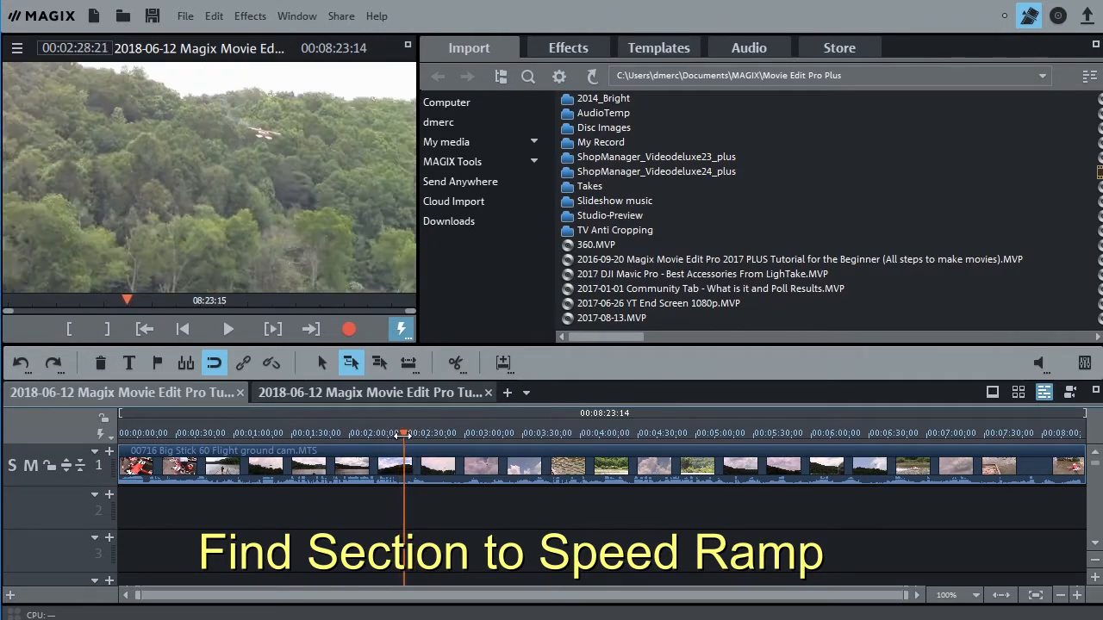
drag(405, 434, 417, 435)
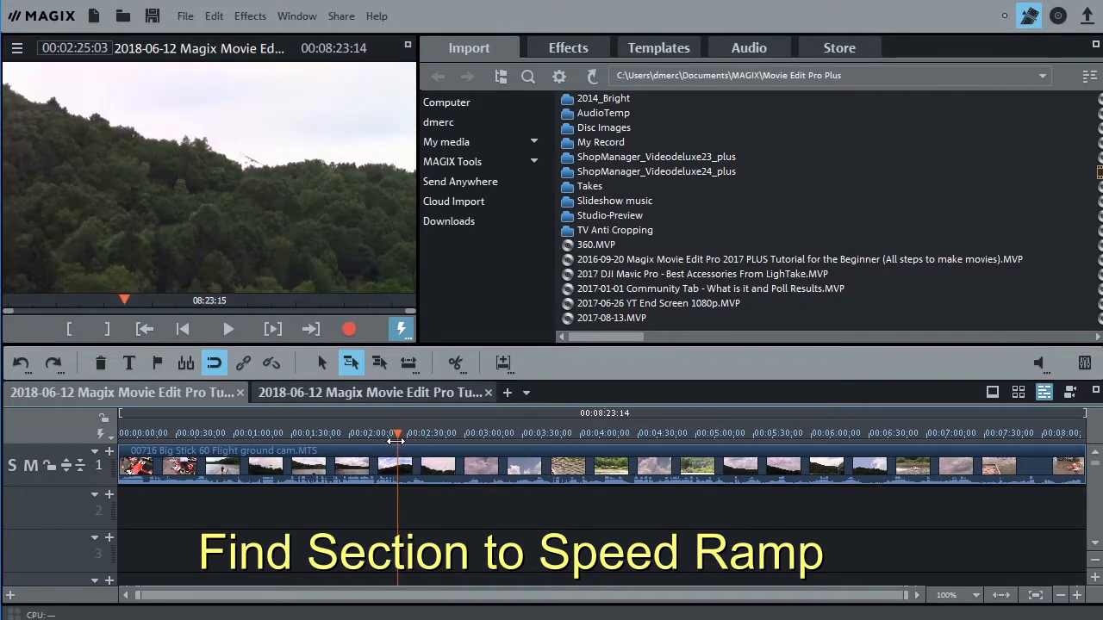
drag(396, 432, 405, 432)
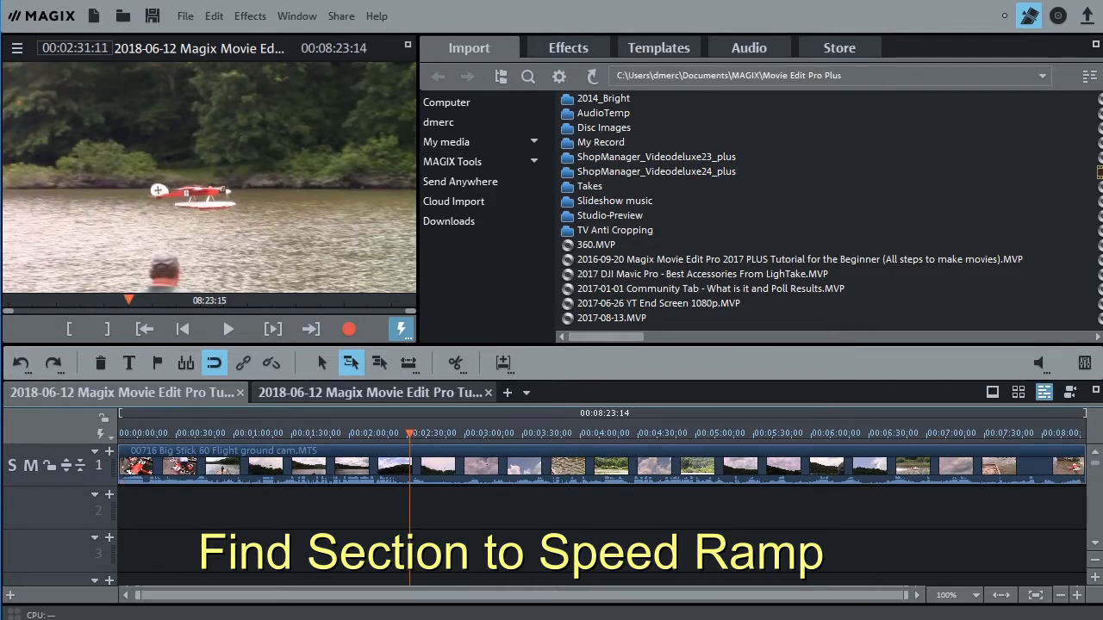
click(382, 435)
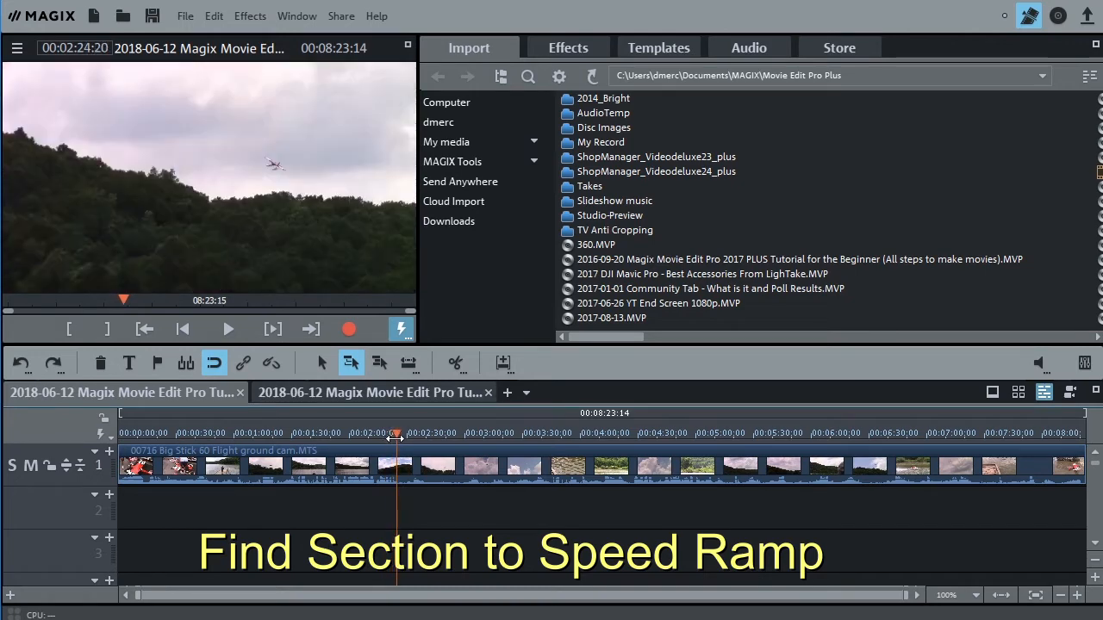
drag(397, 434, 405, 435)
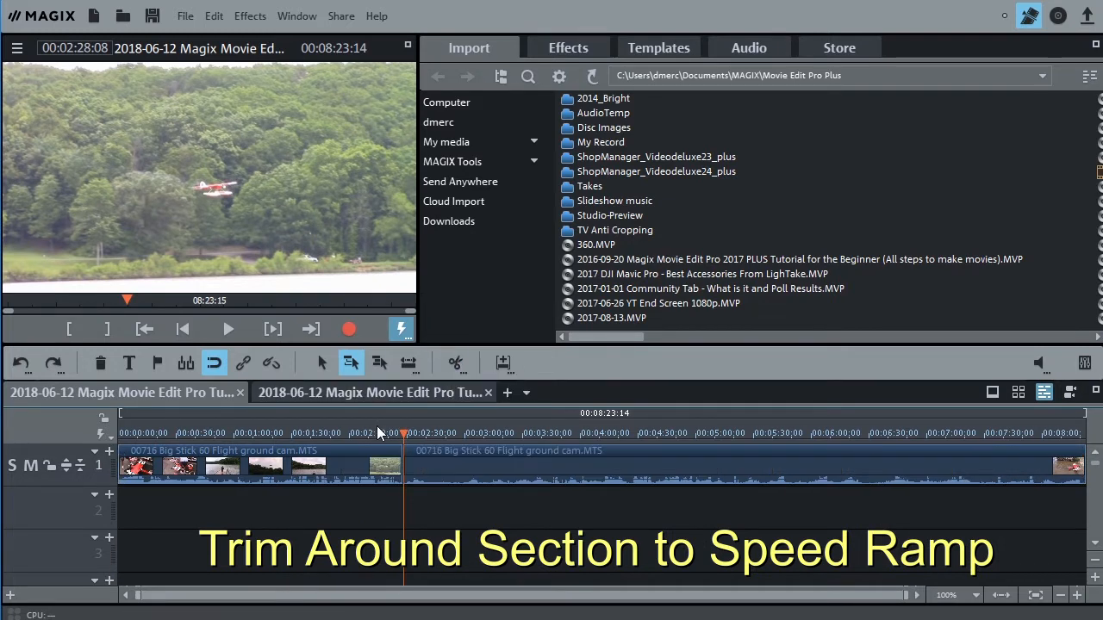
Remove the footage before the split and after the landing, leaving about 9 seconds
click(258, 466)
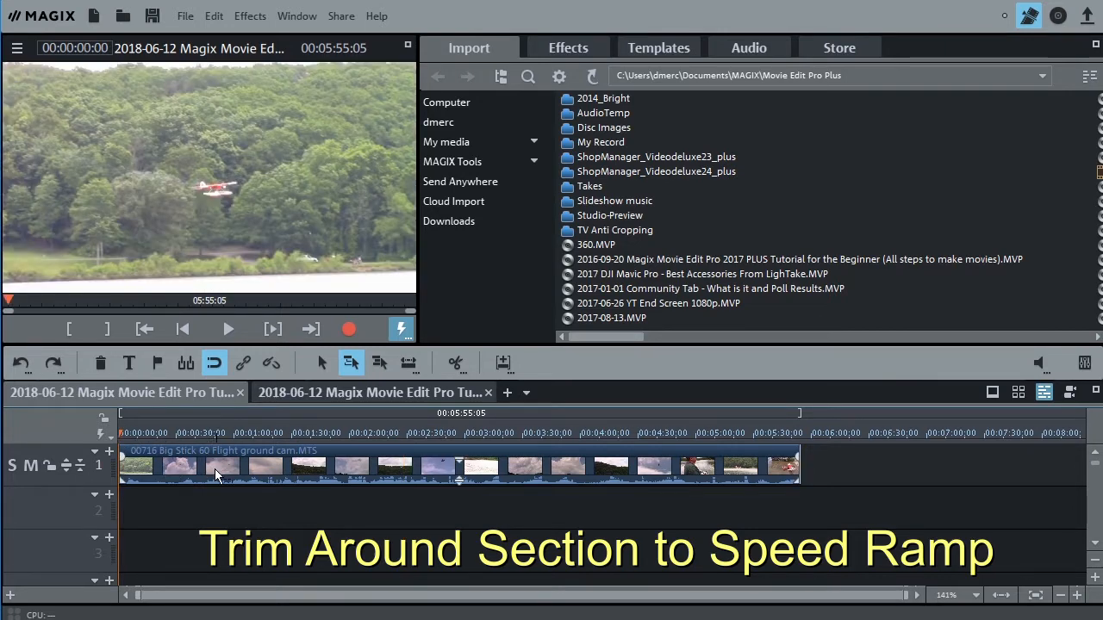
mouse_move(352, 364)
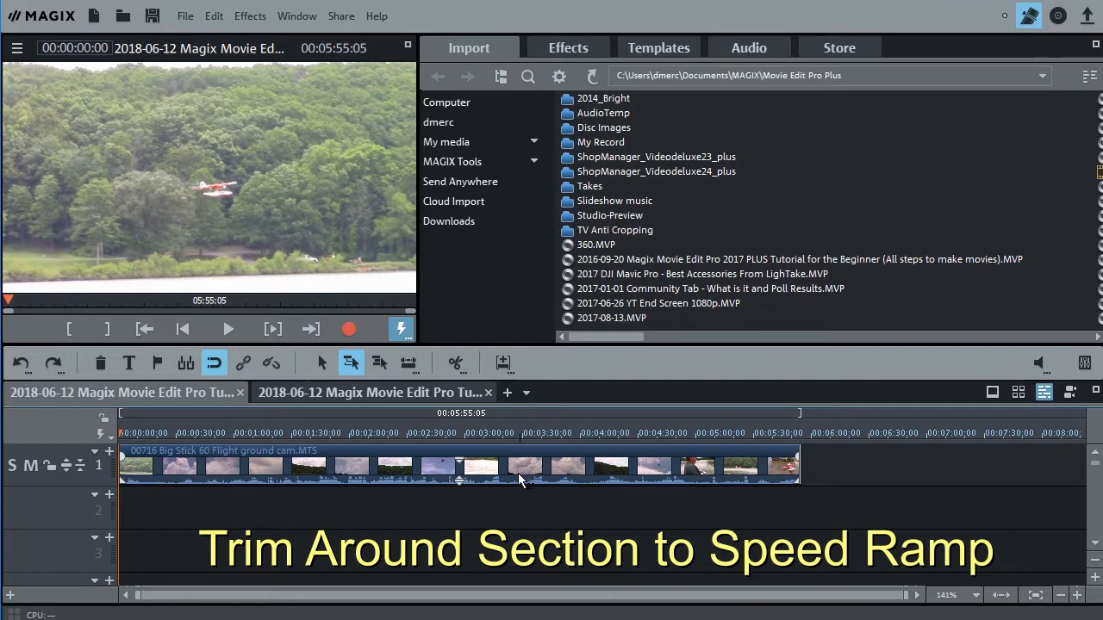
mouse_move(217, 521)
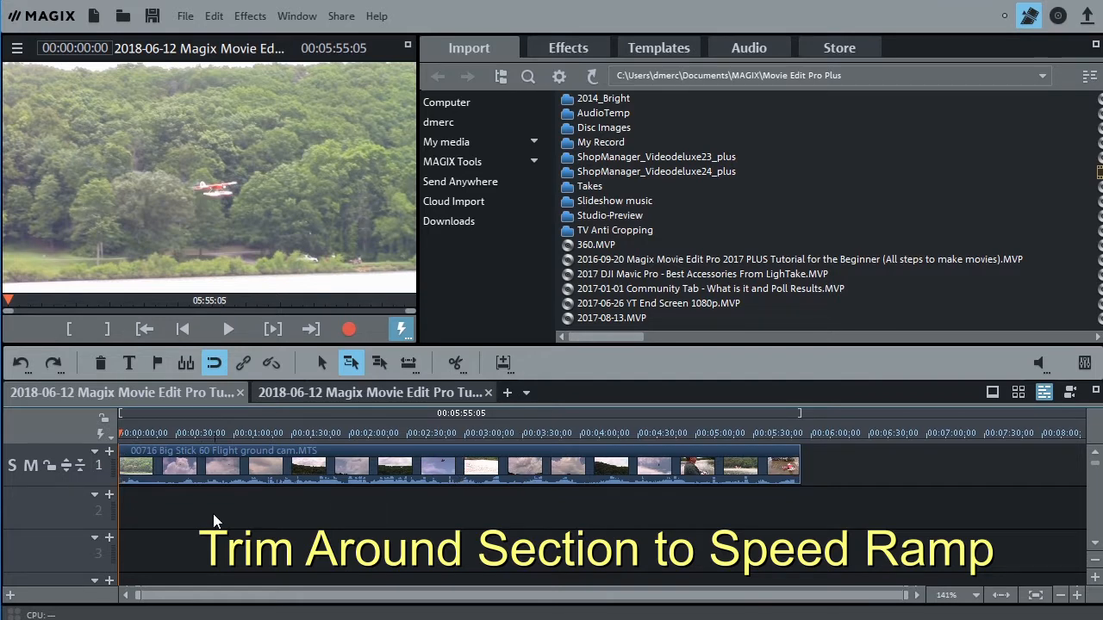
mouse_move(976, 474)
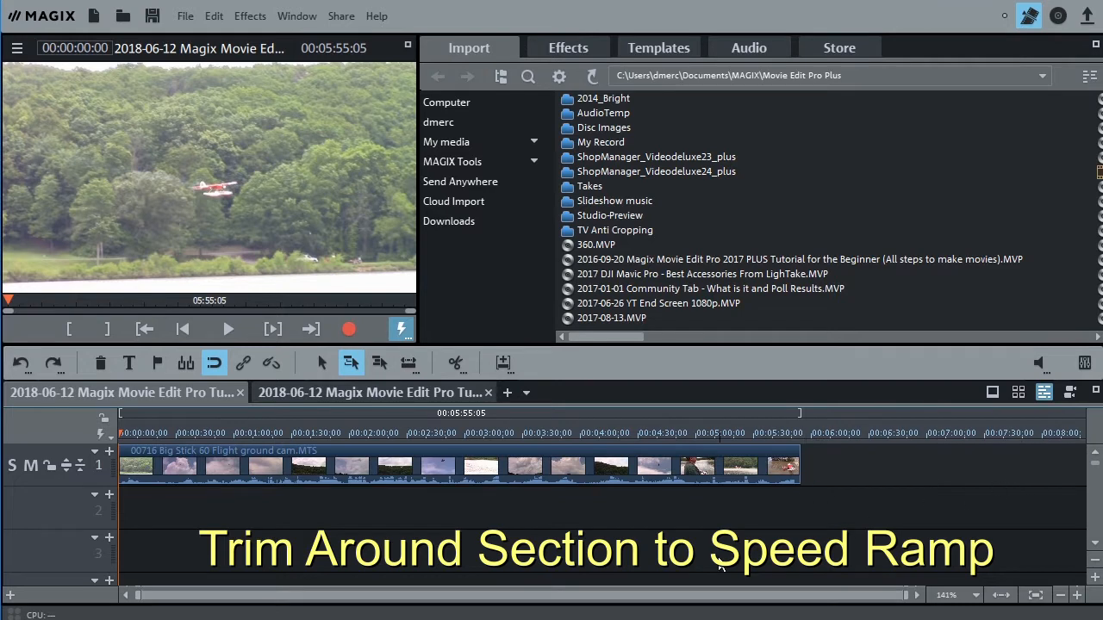
mouse_move(322, 562)
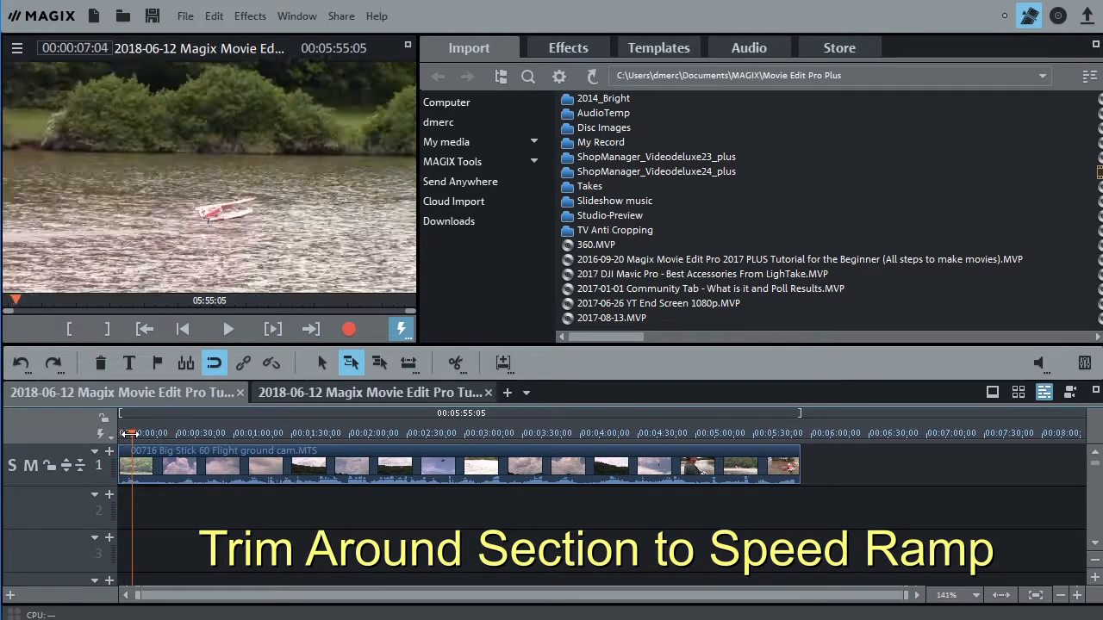
click(227, 329)
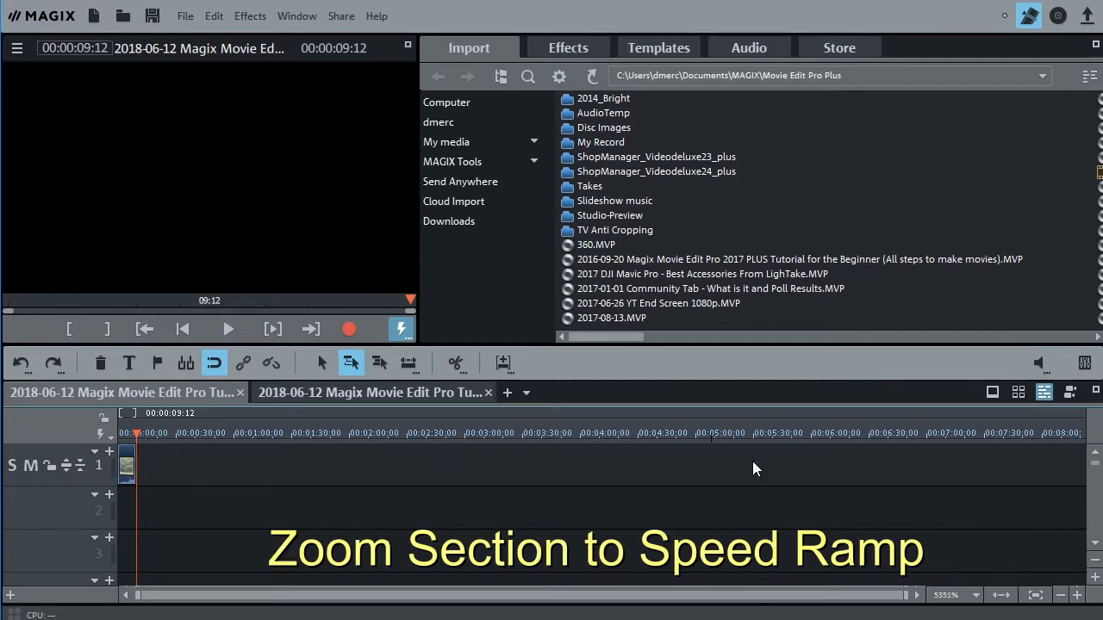
mouse_move(1003, 597)
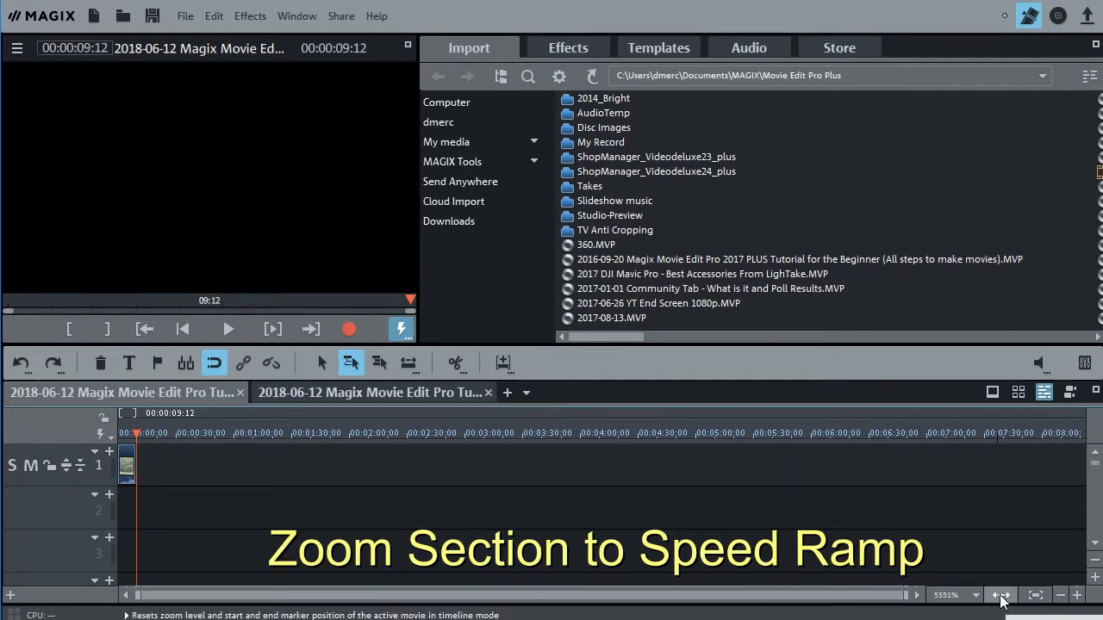
Fit the 9-second movie to the timeline, check the touchdown and select the clip
click(1003, 592)
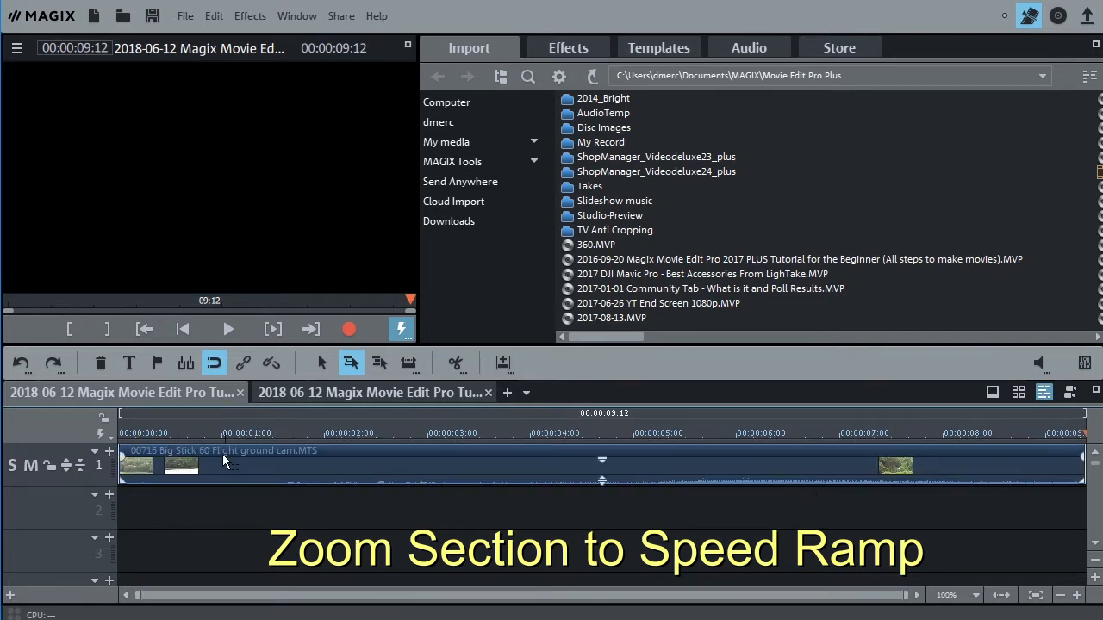
mouse_move(353, 458)
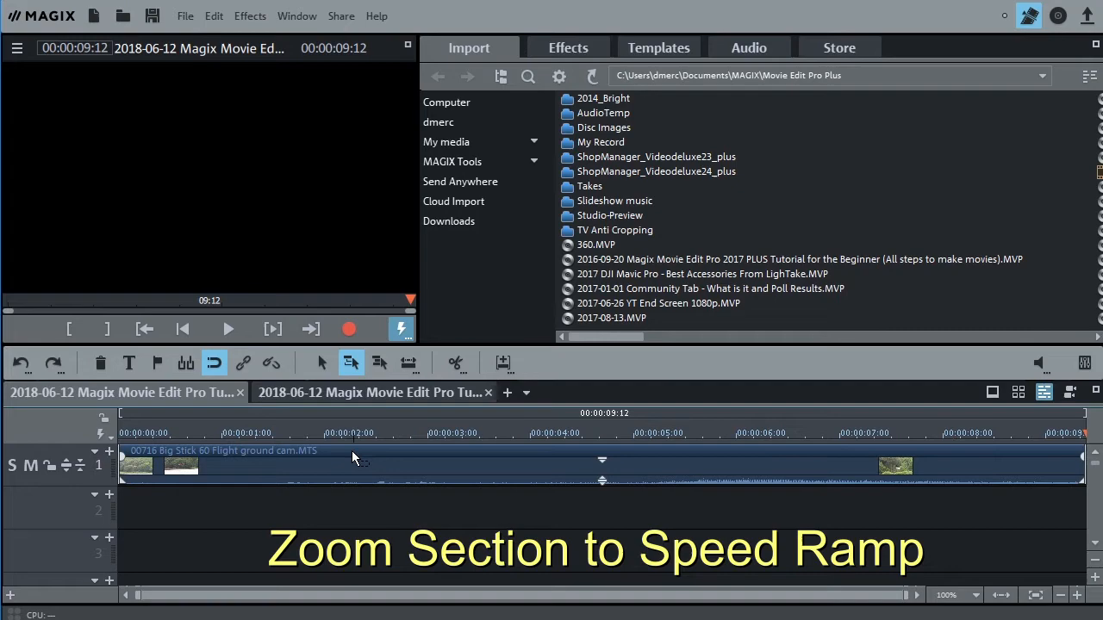
click(161, 434)
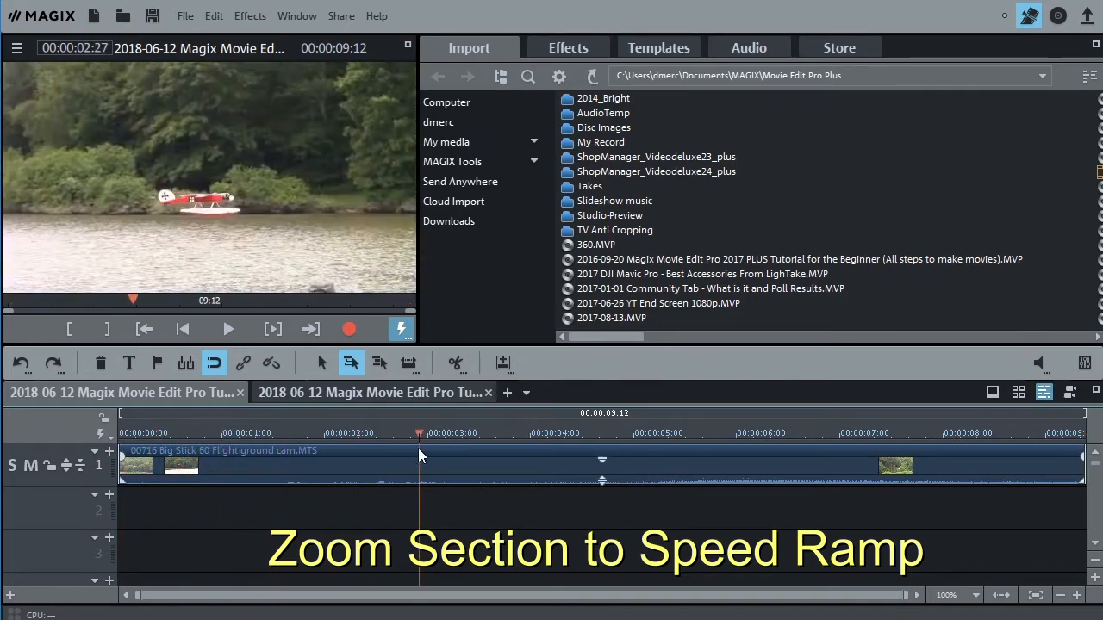
click(648, 433)
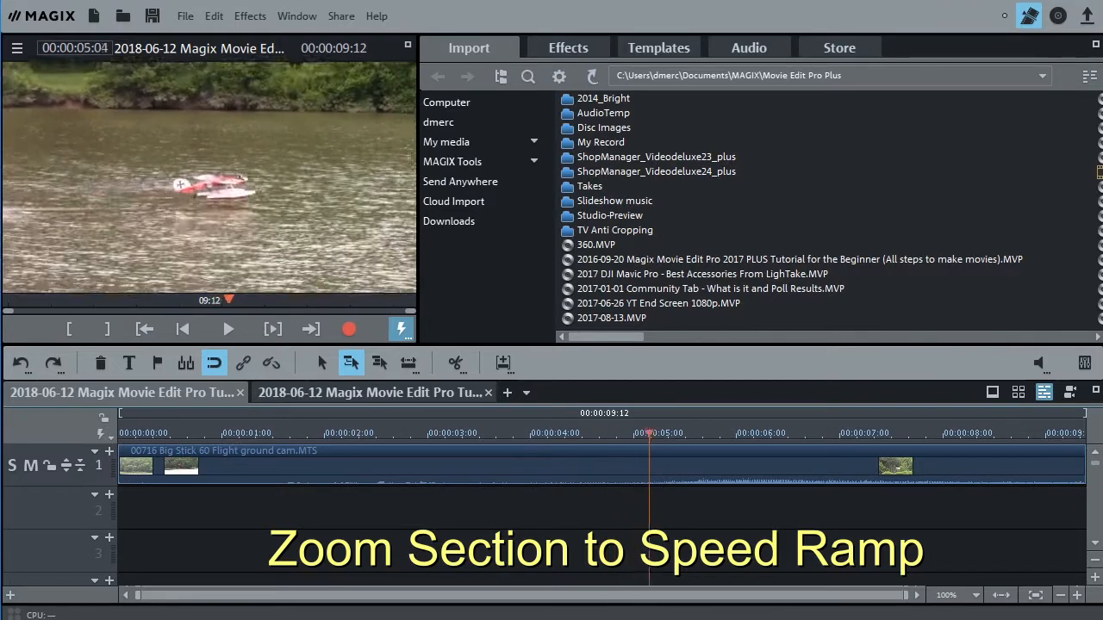
click(940, 432)
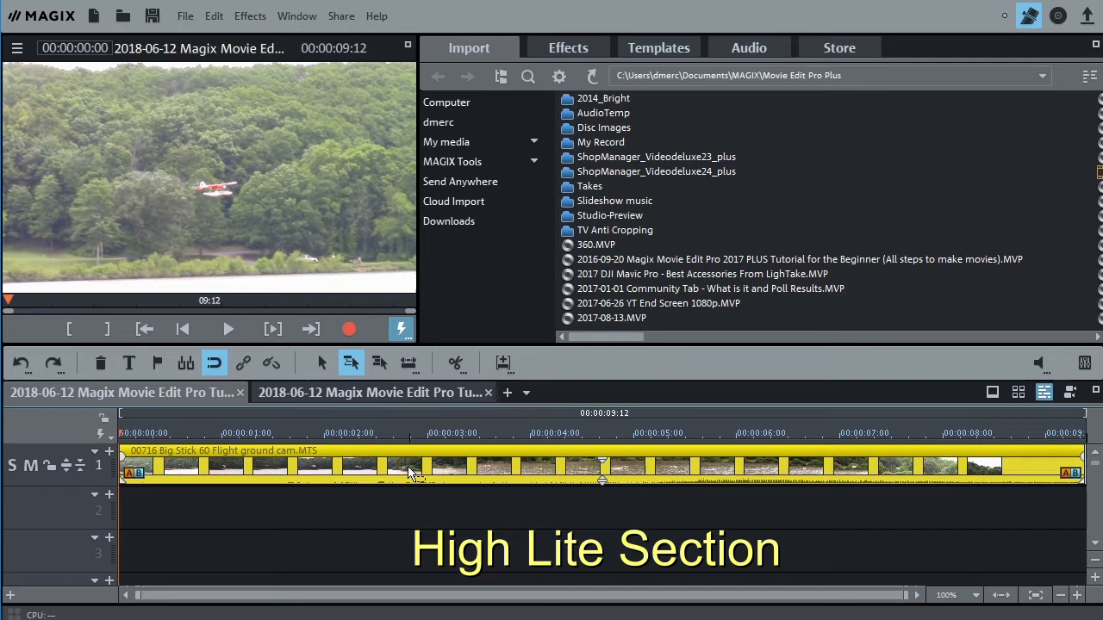
Show the Video effects list and choose the Speed effect for the landing clip
click(567, 48)
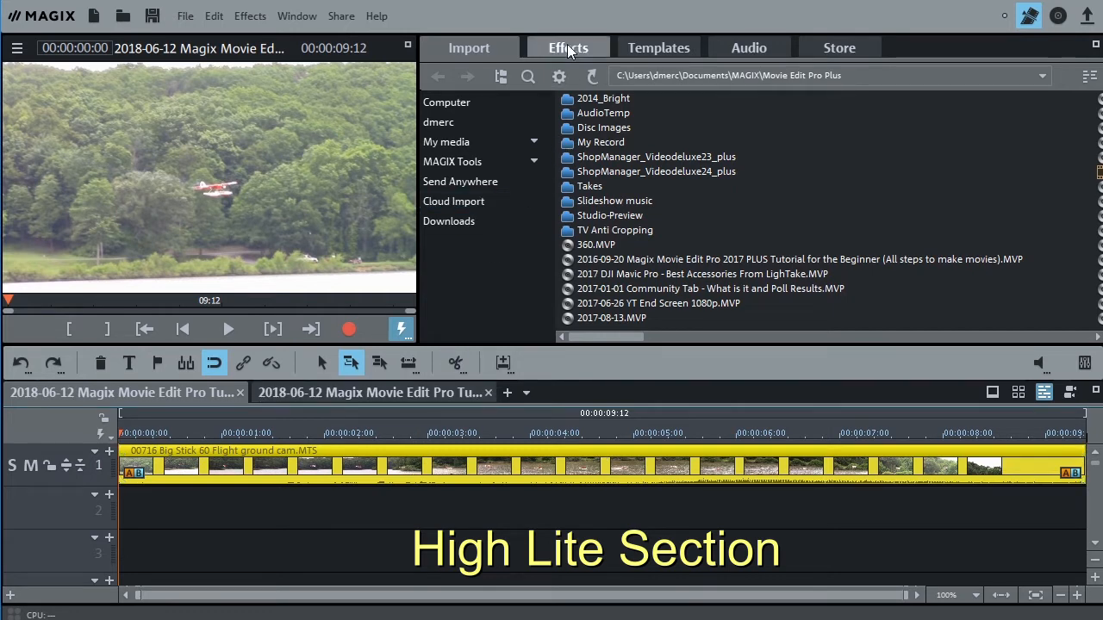
click(567, 48)
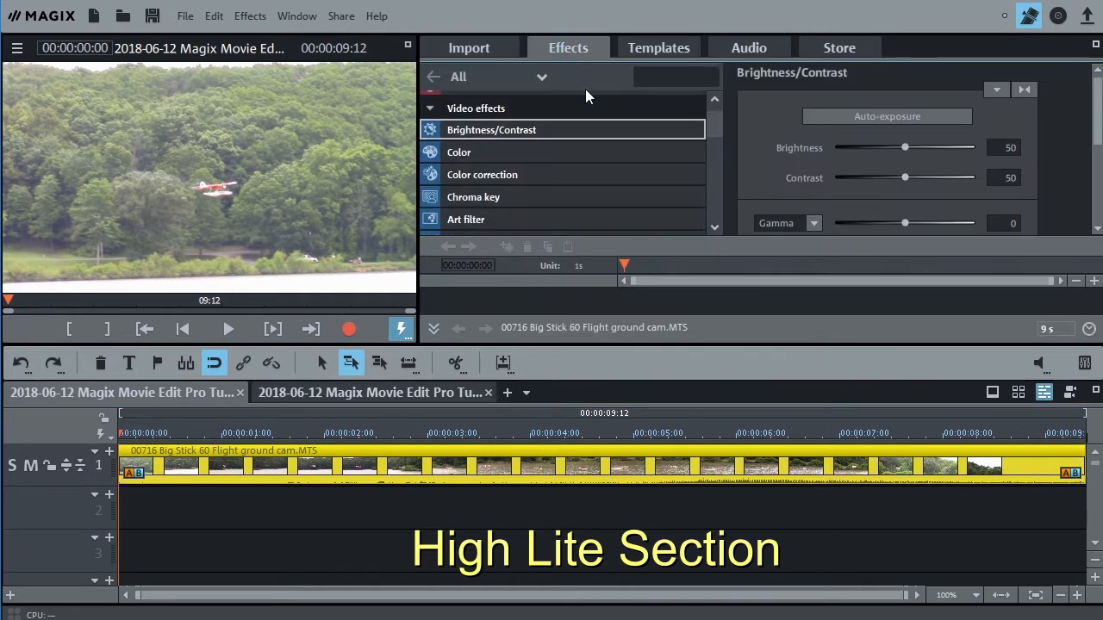
scroll(down, 3)
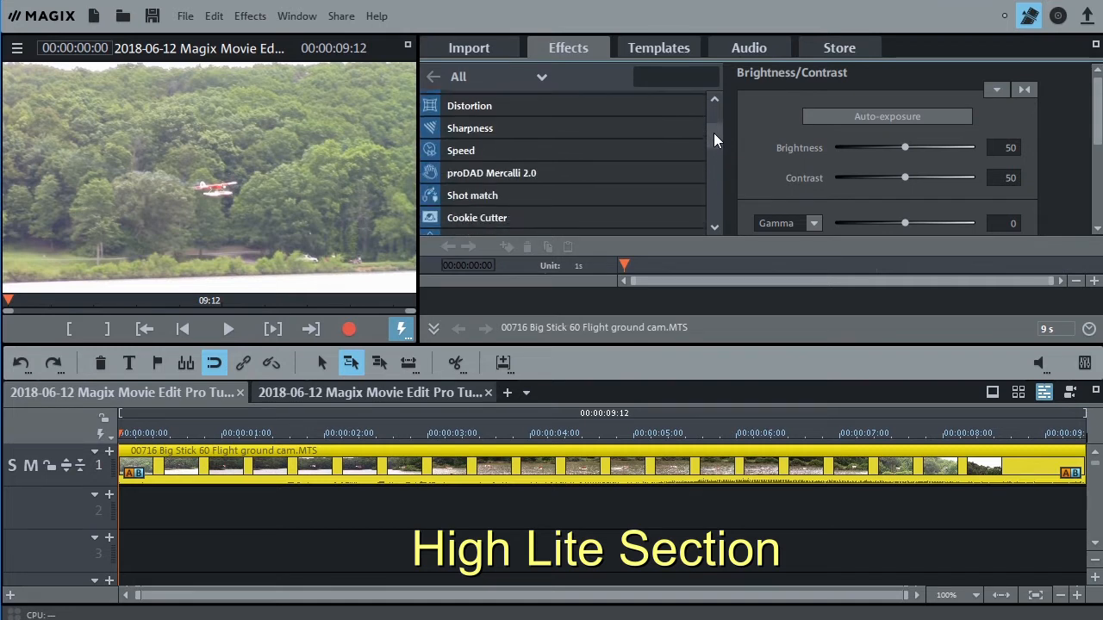
scroll(down, 3)
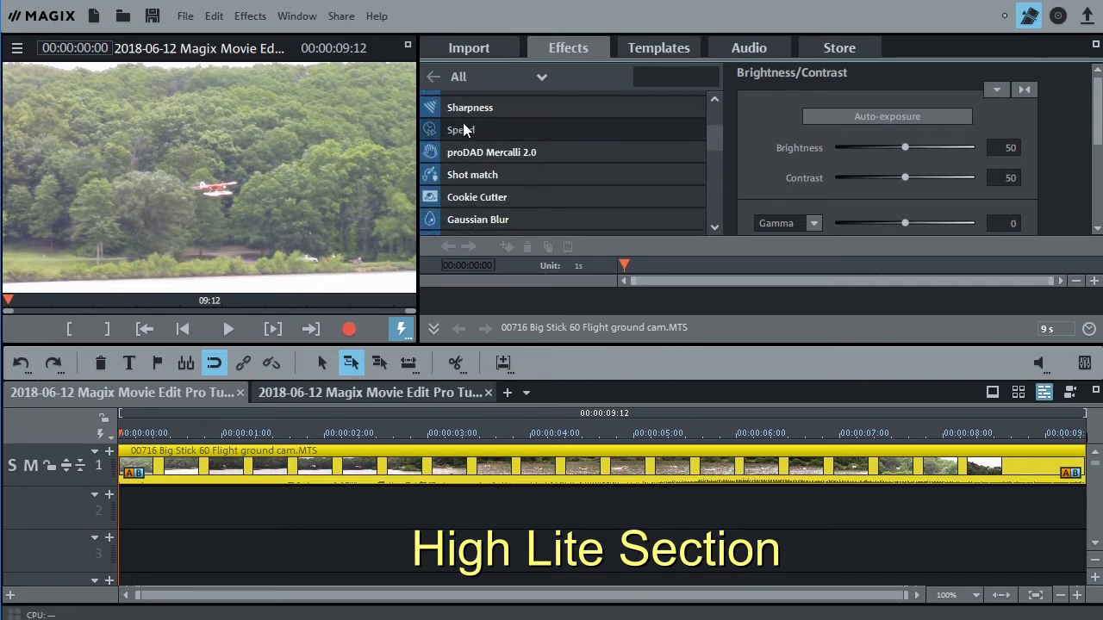
click(462, 130)
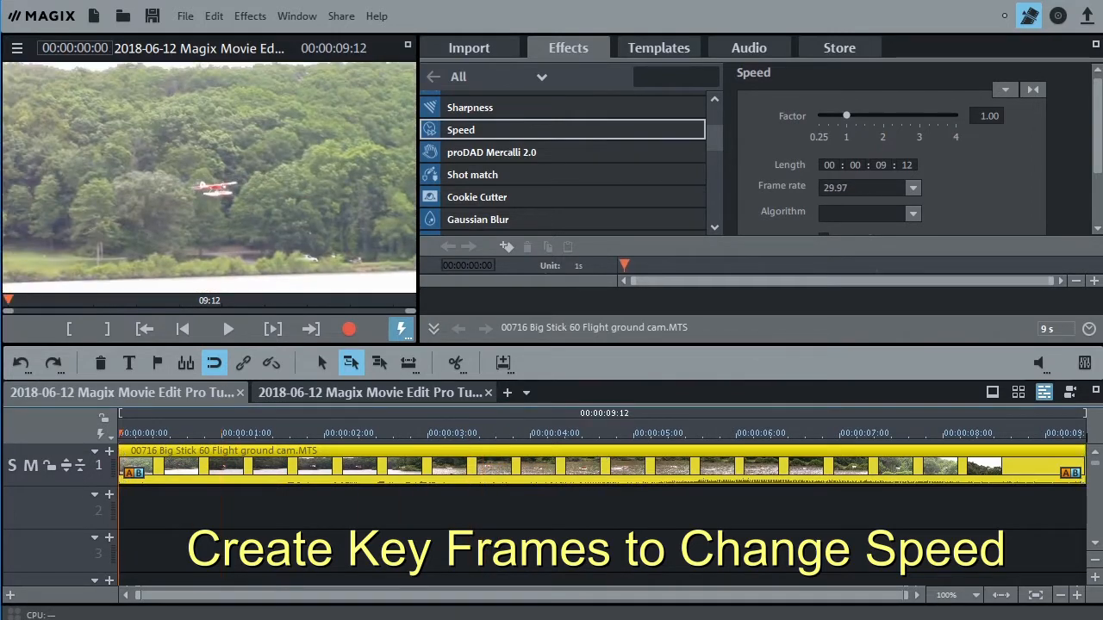
mouse_move(624, 321)
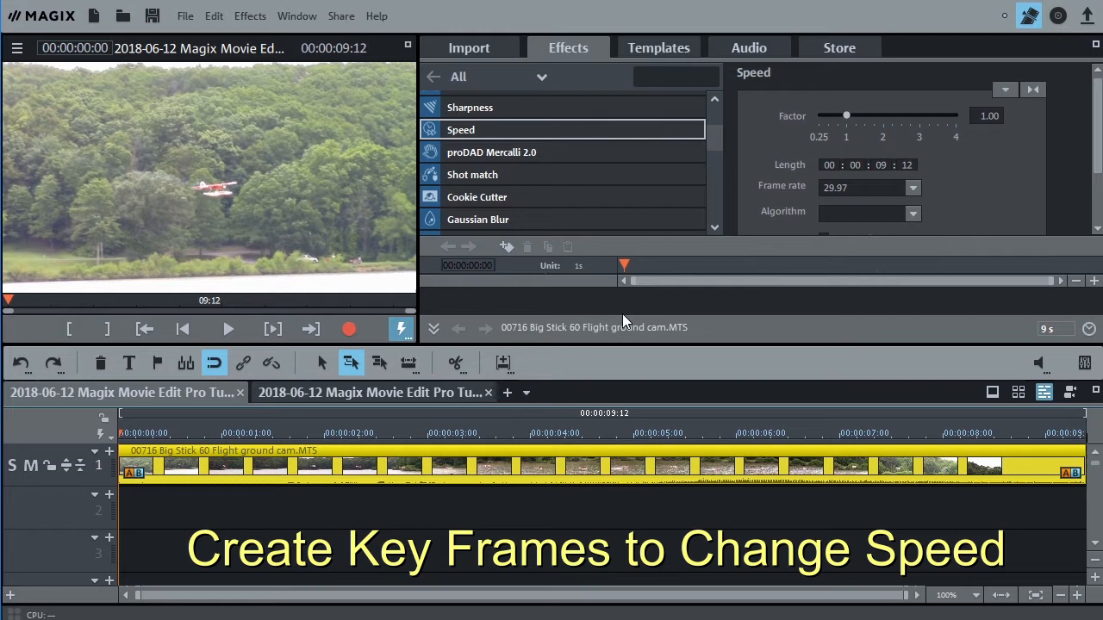
mouse_move(548, 249)
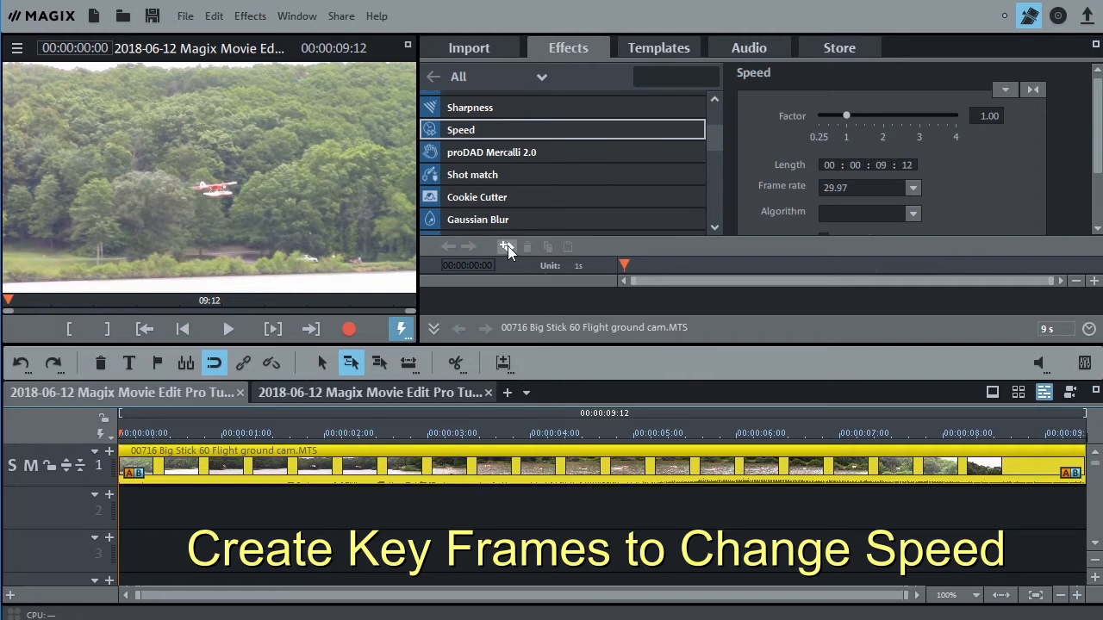
Add the first Play Speed keyframe at the clip start with factor 1.00
click(507, 248)
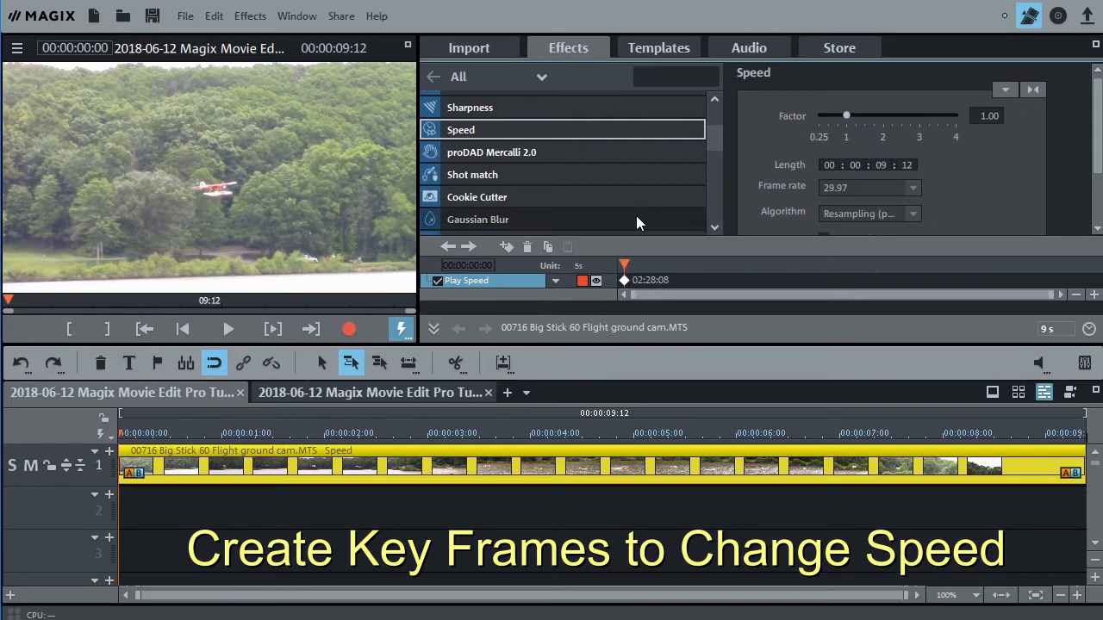
mouse_move(403, 114)
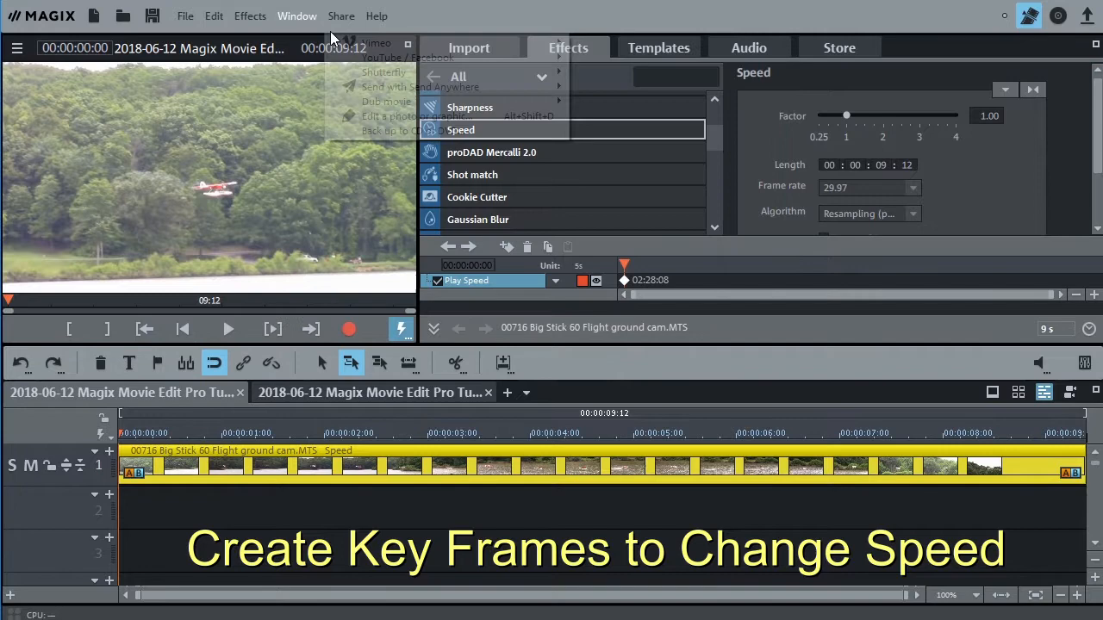
click(297, 15)
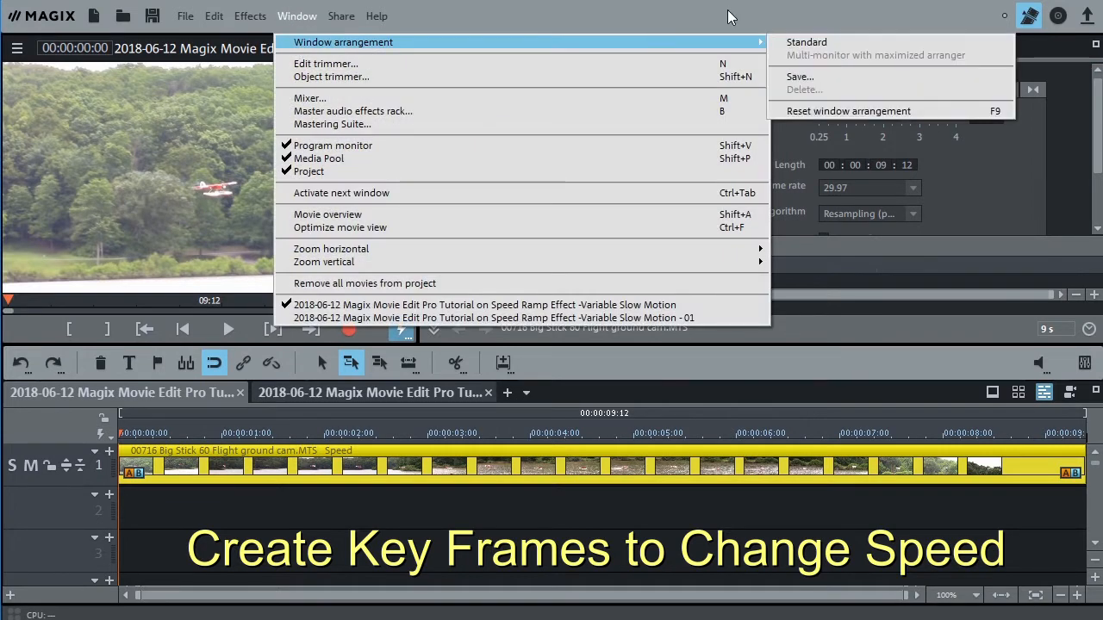
mouse_move(828, 118)
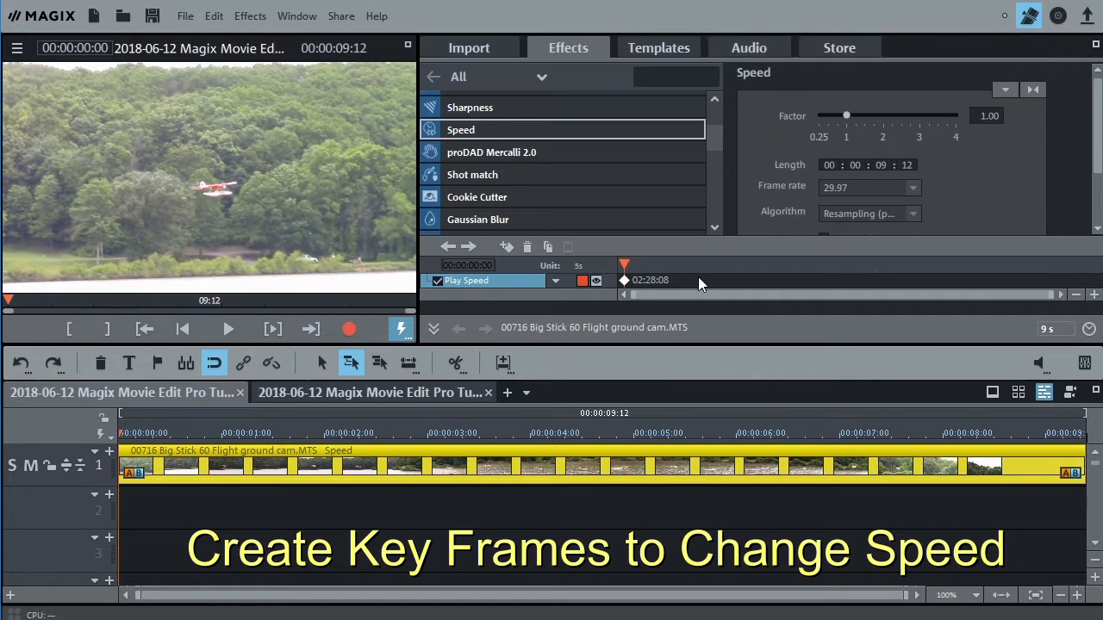
mouse_move(334, 213)
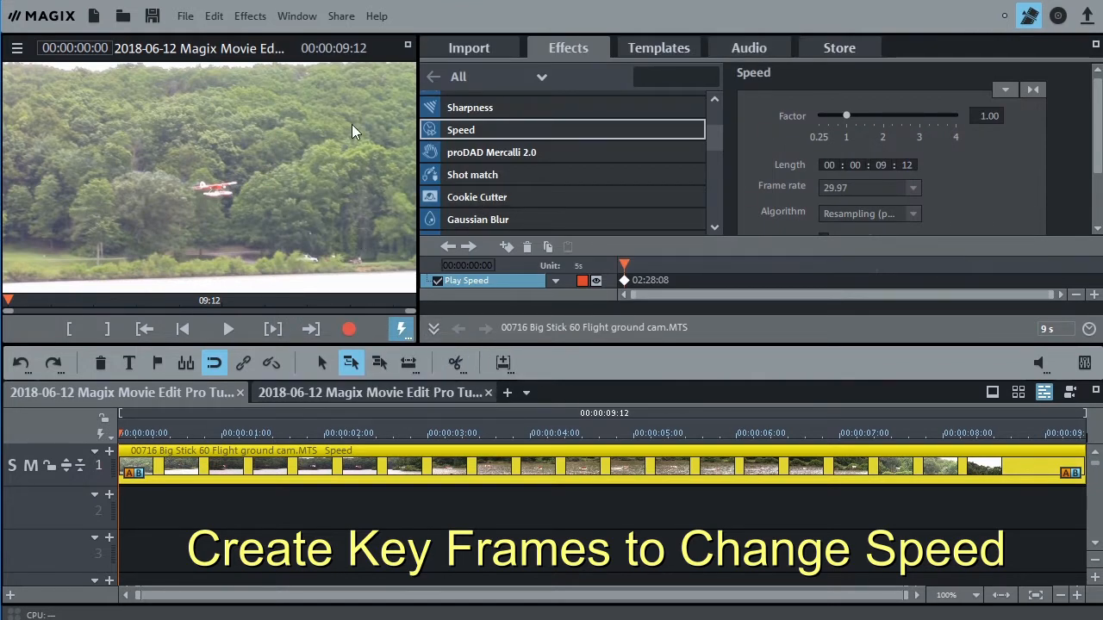
mouse_move(631, 336)
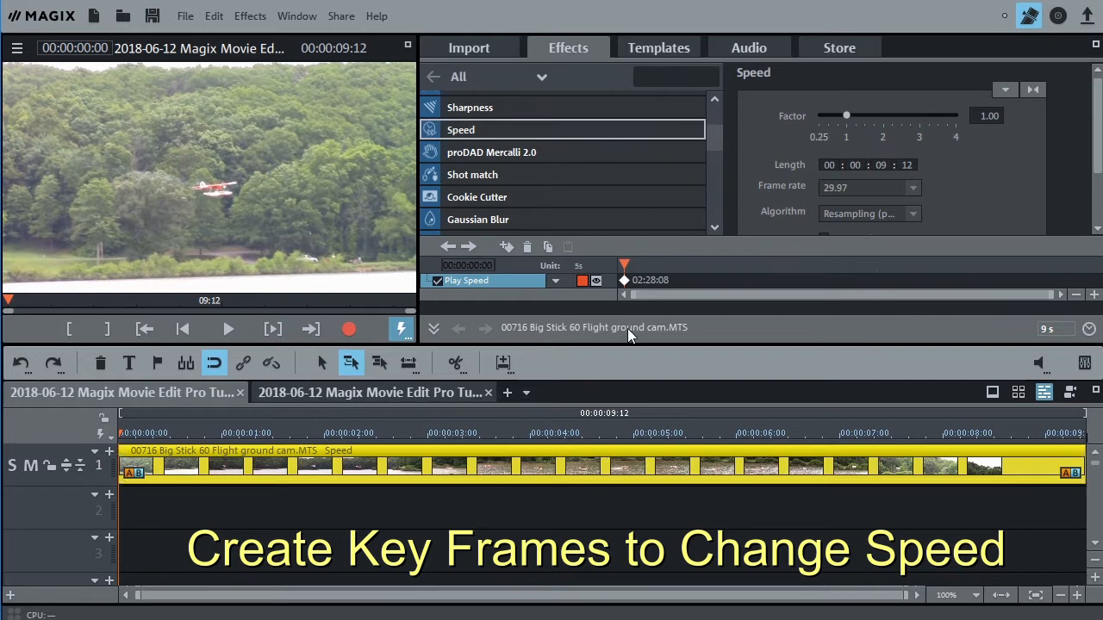
mouse_move(636, 300)
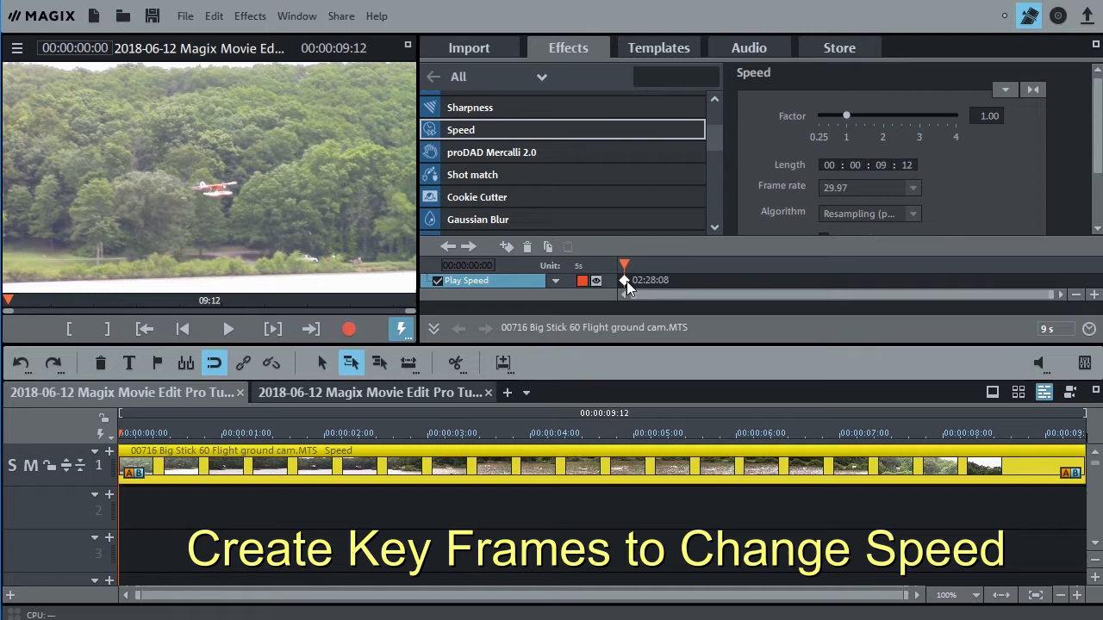
mouse_move(628, 290)
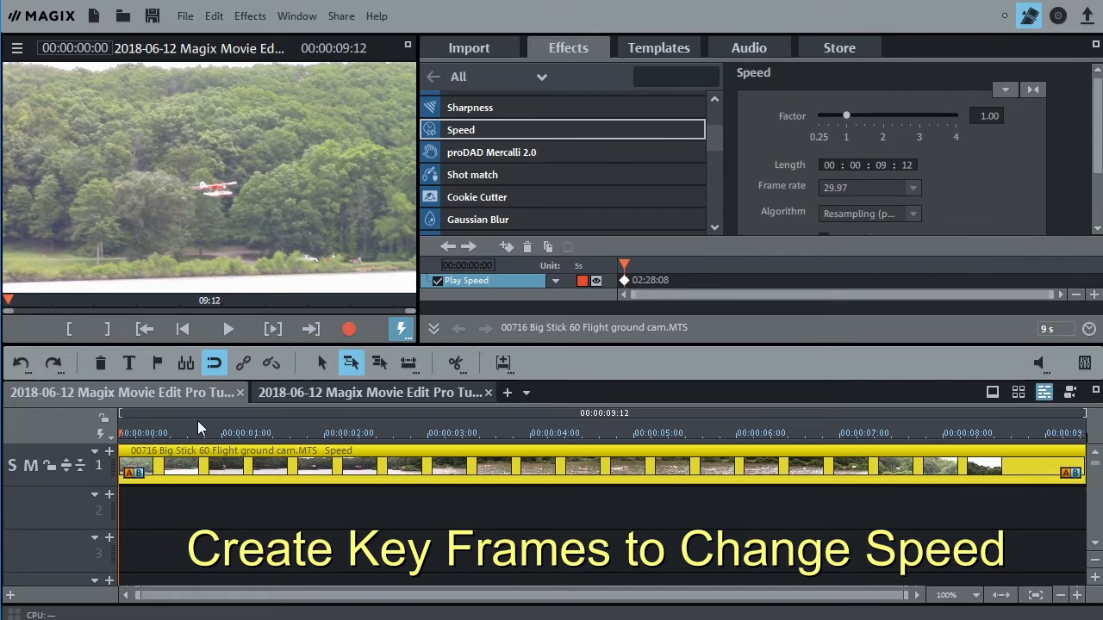
Place a second speed keyframe near 3:14 and move the playhead on to touchdown
click(153, 432)
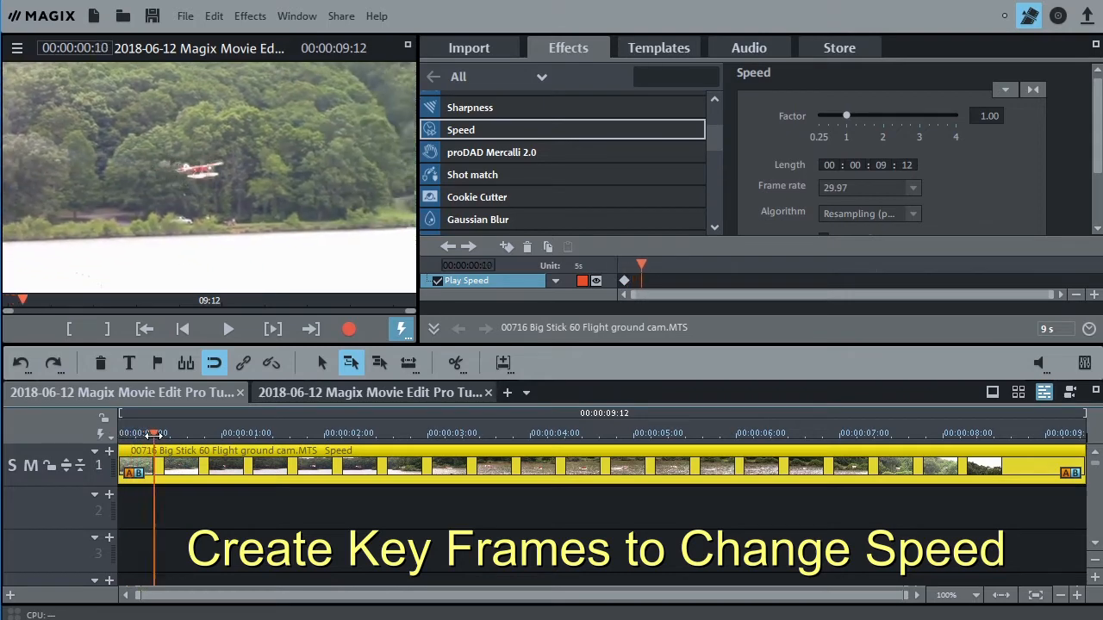
click(307, 434)
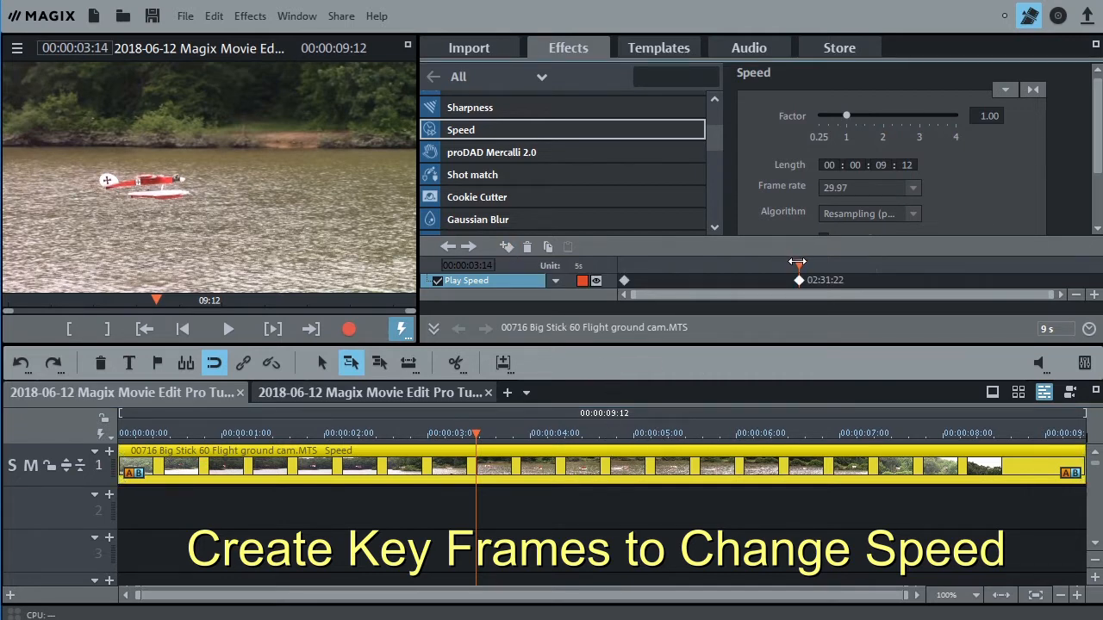
drag(475, 434, 327, 435)
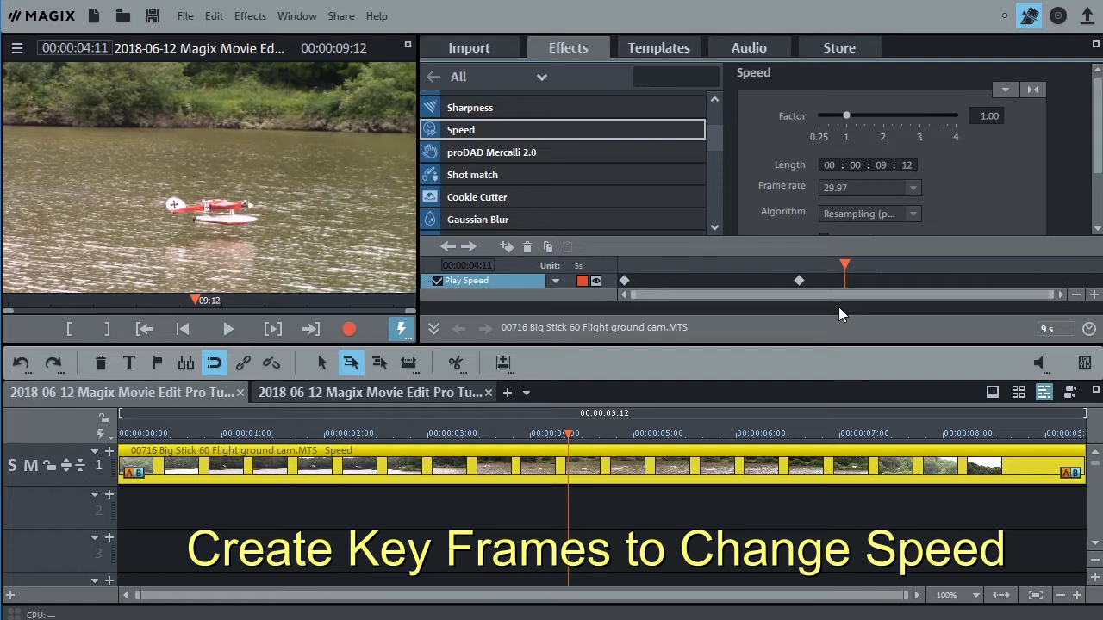
mouse_move(507, 248)
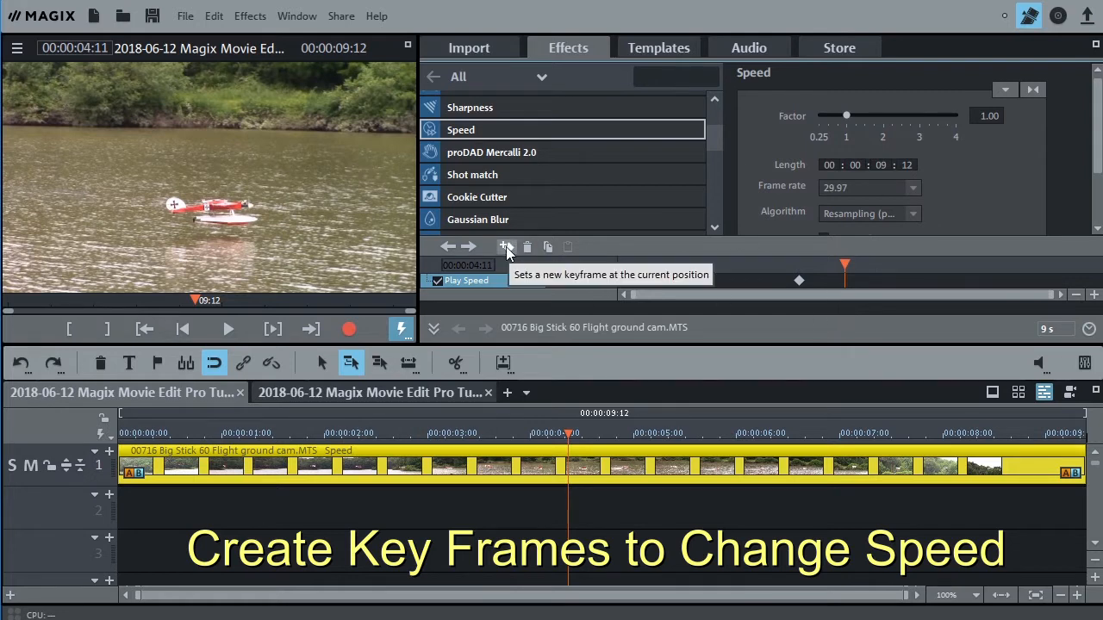
Add a keyframe at touchdown and lower the speed factor to 0.25
click(506, 248)
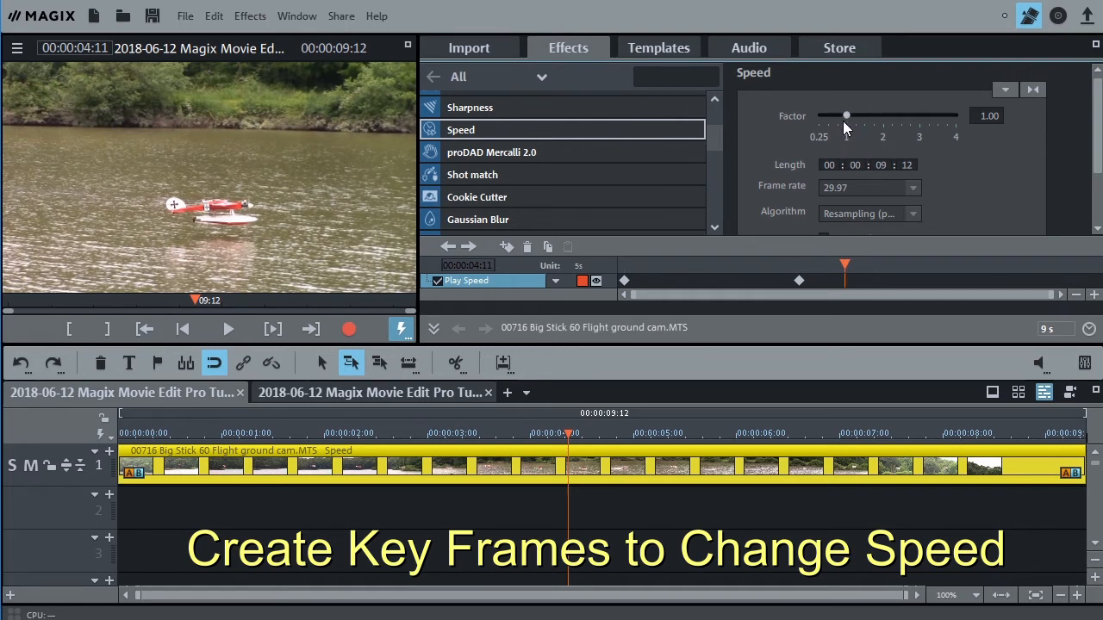
mouse_move(827, 144)
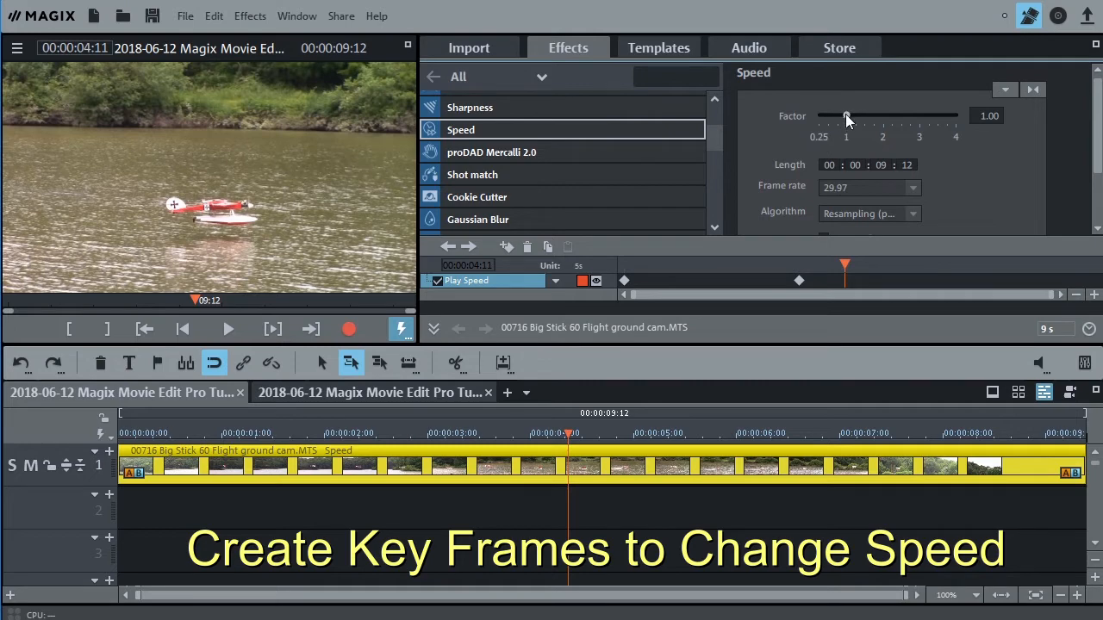
drag(845, 116, 819, 115)
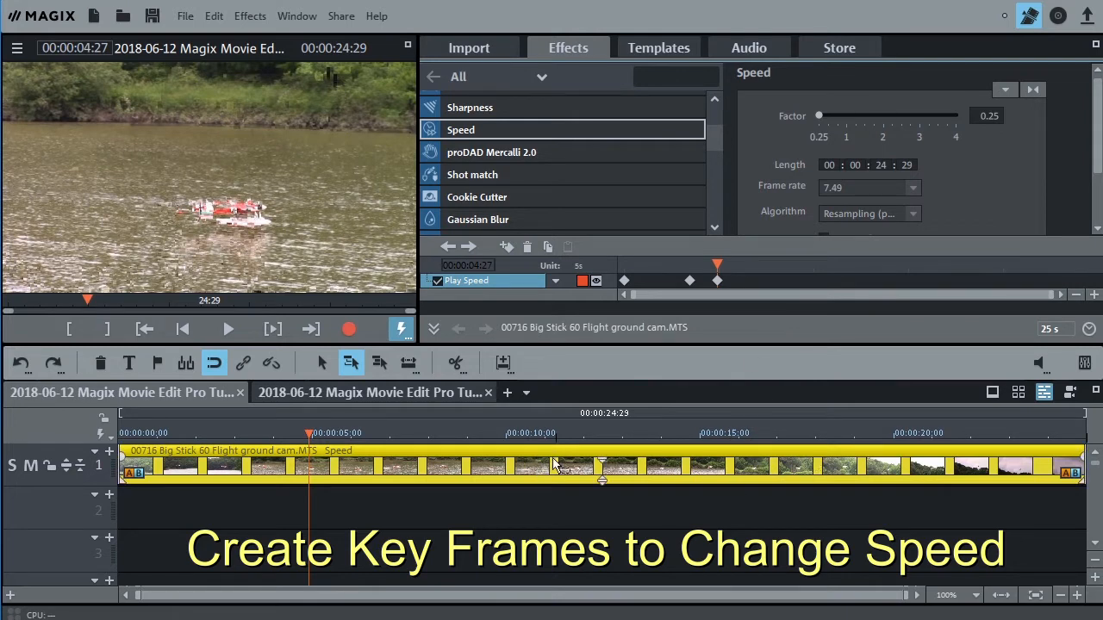
mouse_move(757, 494)
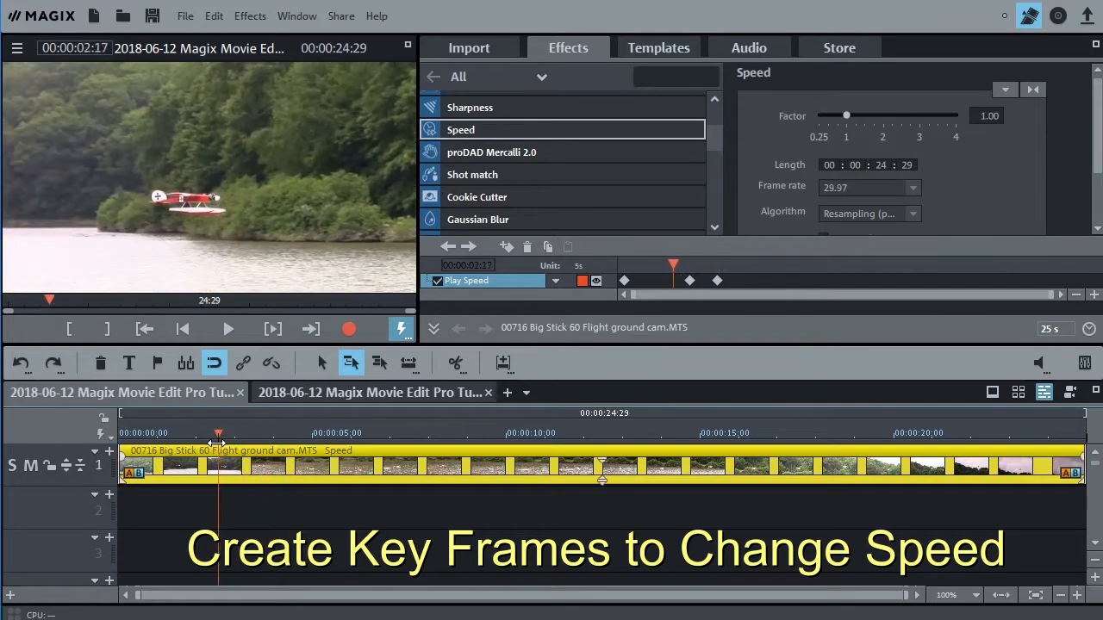
click(228, 329)
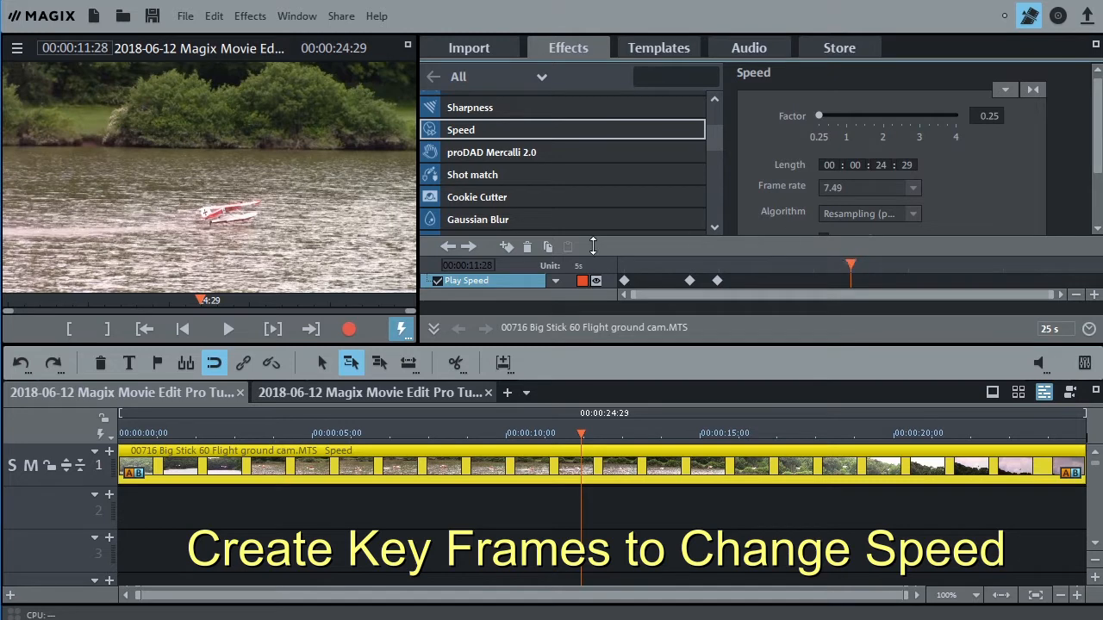
mouse_move(506, 248)
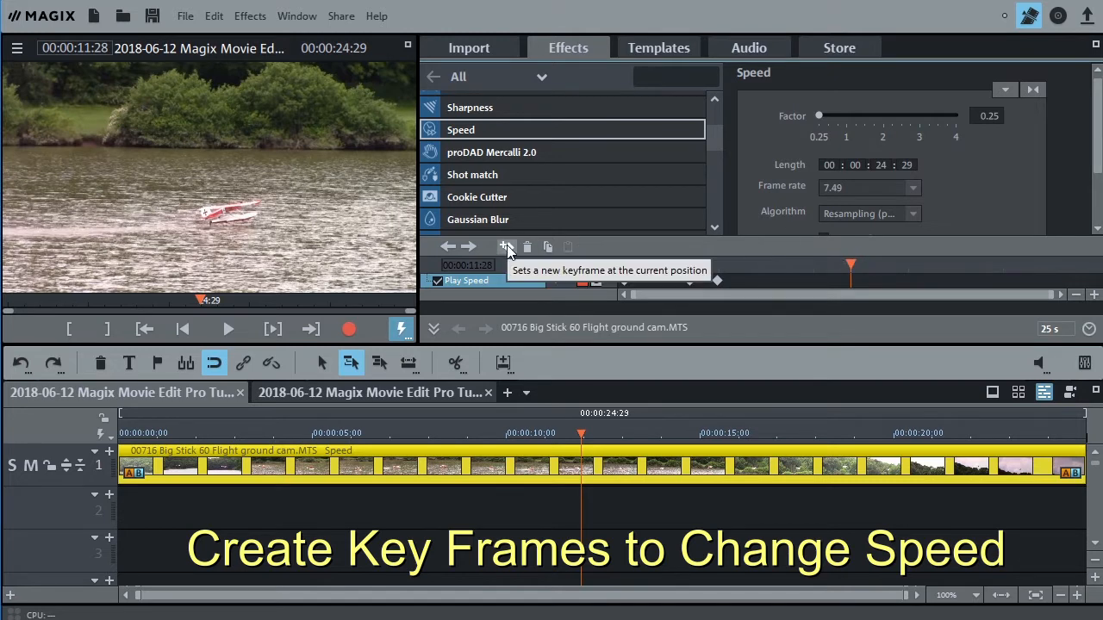
Add keyframes after the slow stretch returning the speed factor to 1.00
click(506, 248)
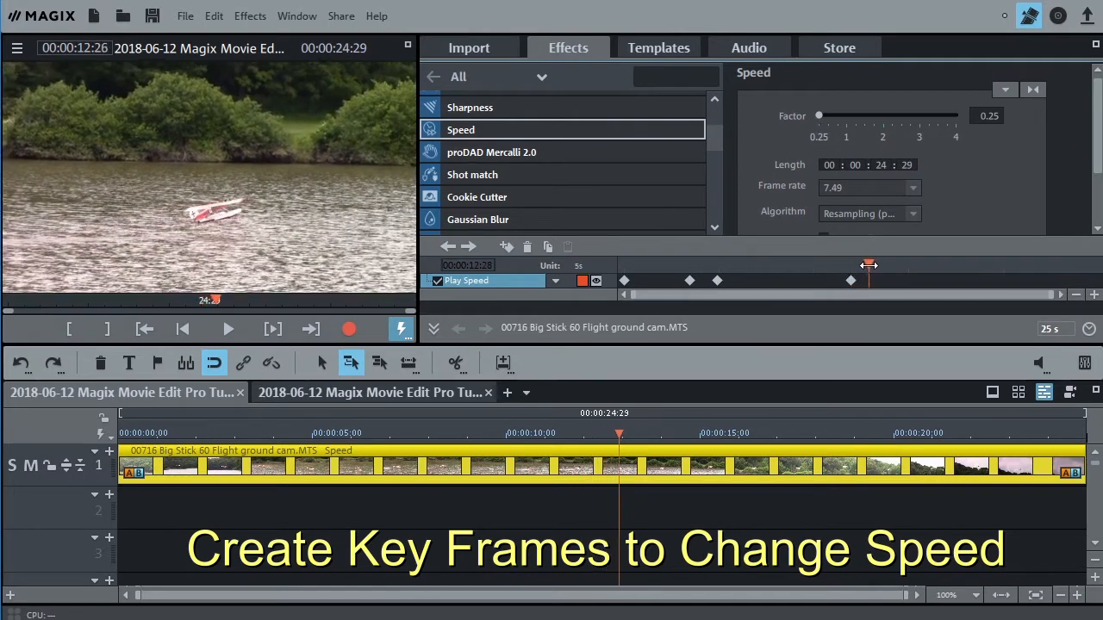
click(683, 434)
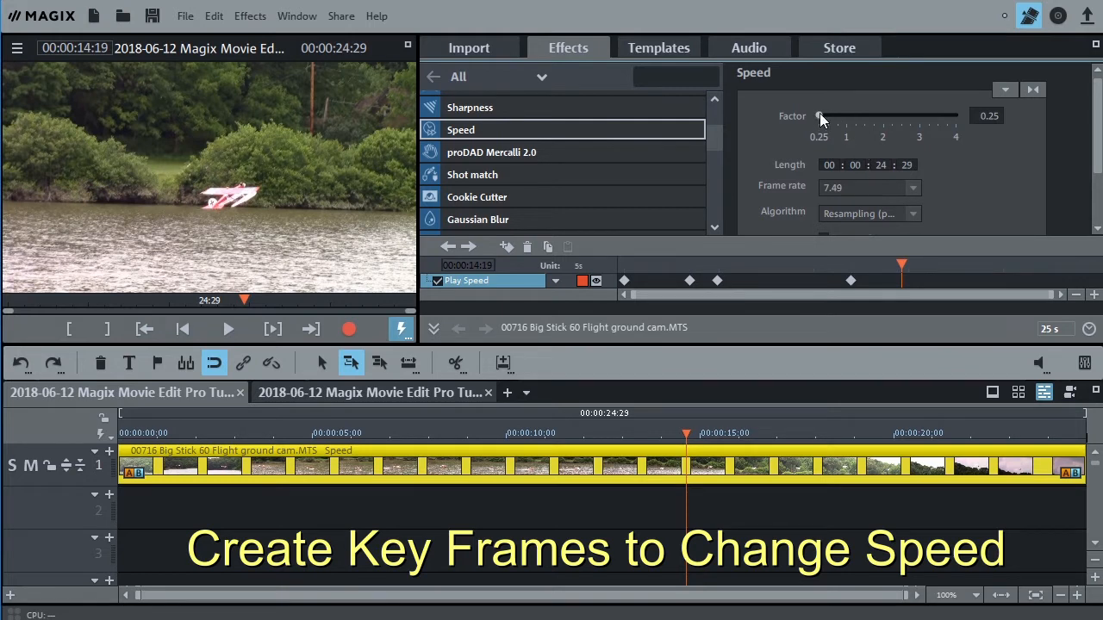
drag(820, 115, 848, 115)
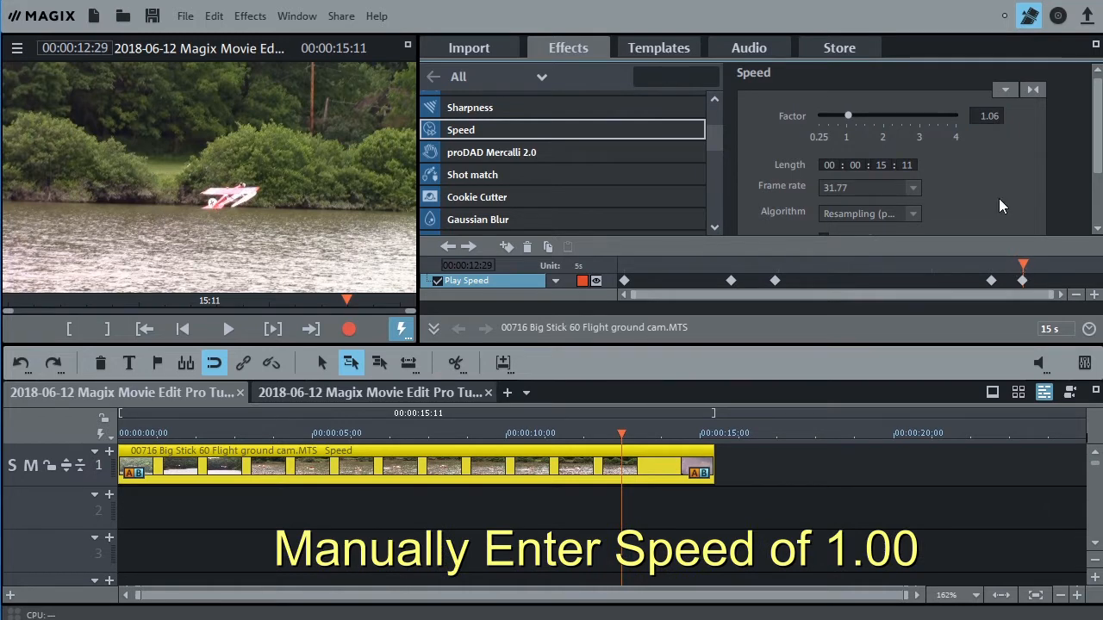
click(988, 116)
text(1)
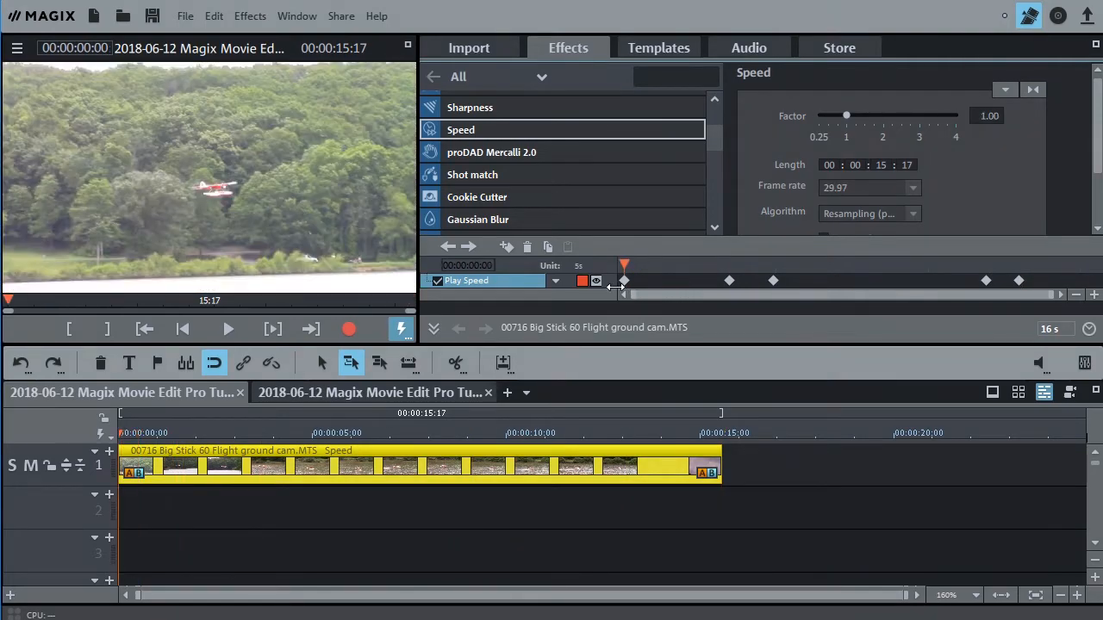
Review the clip's speed keyframe curve, now running 15 s 17 frames
click(228, 329)
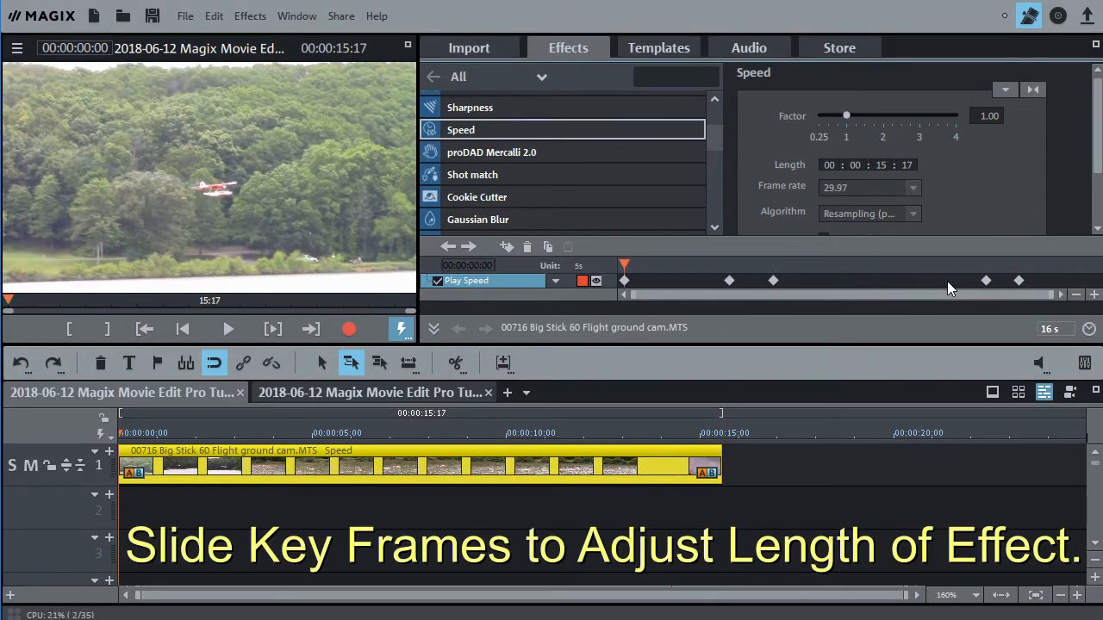
mouse_move(1000, 320)
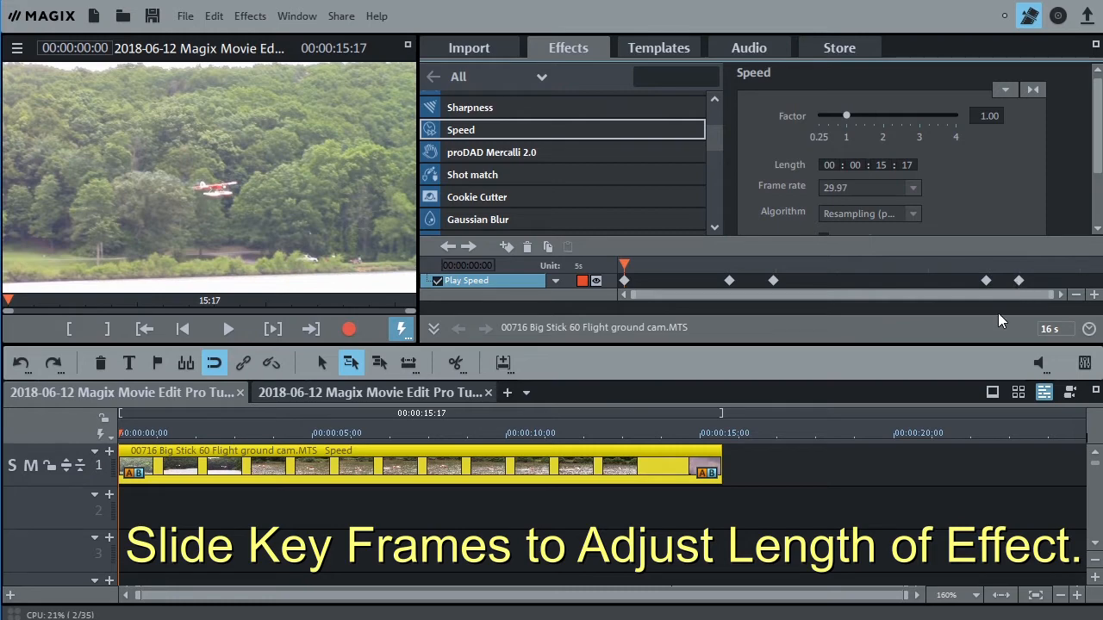
Slide the slow-motion keyframes closer so the clip runs 15 s 12 frames
drag(1019, 280, 986, 279)
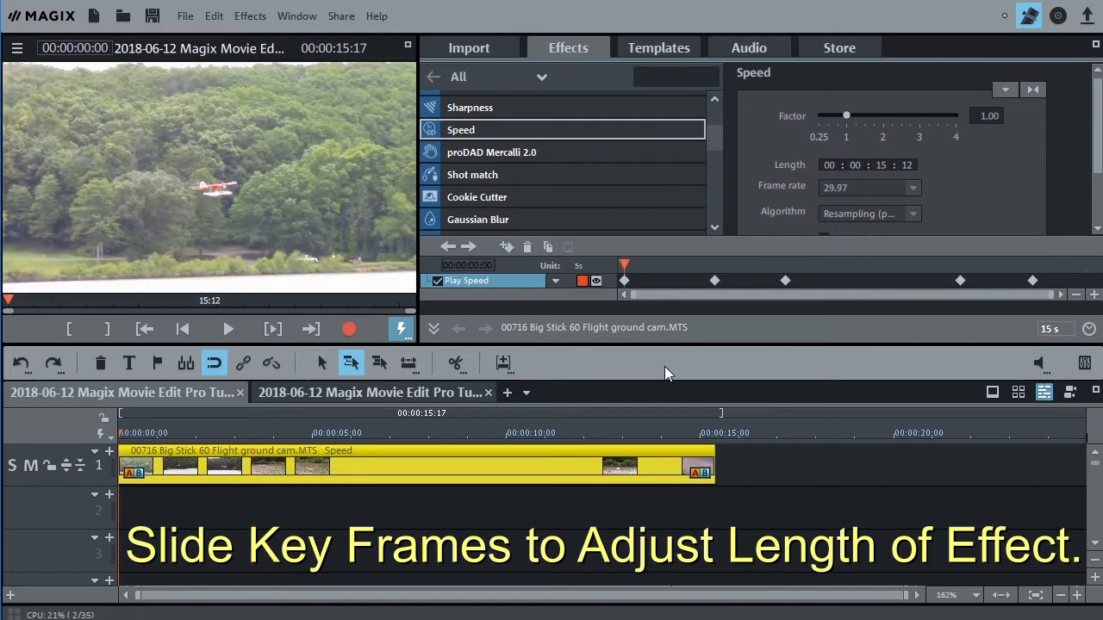
click(228, 329)
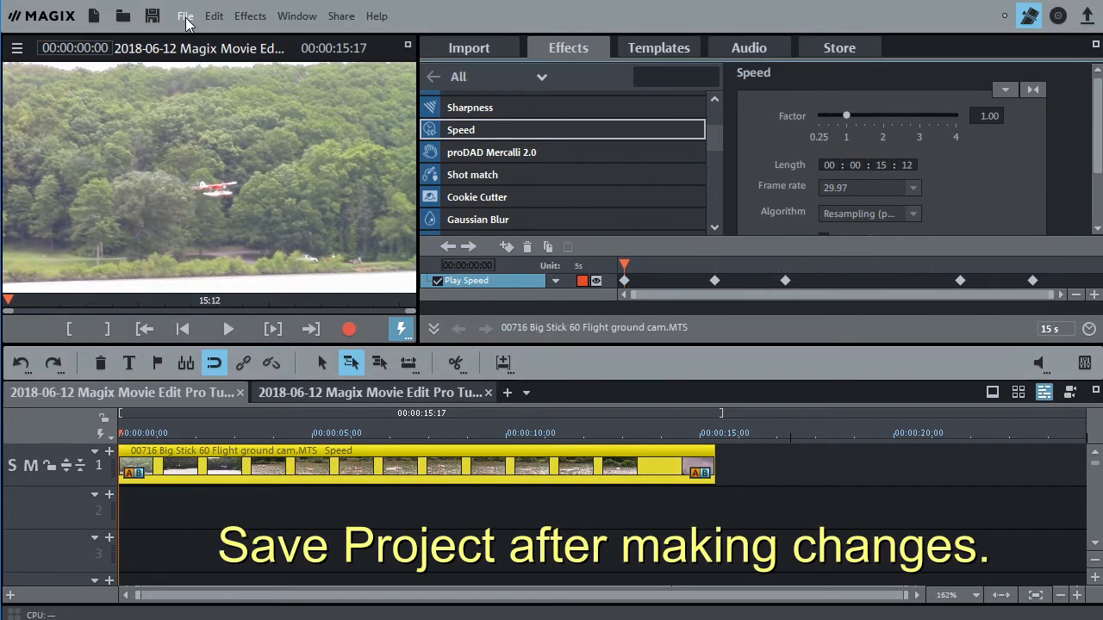
Save the speed-ramped landing project via File > Save project
click(183, 15)
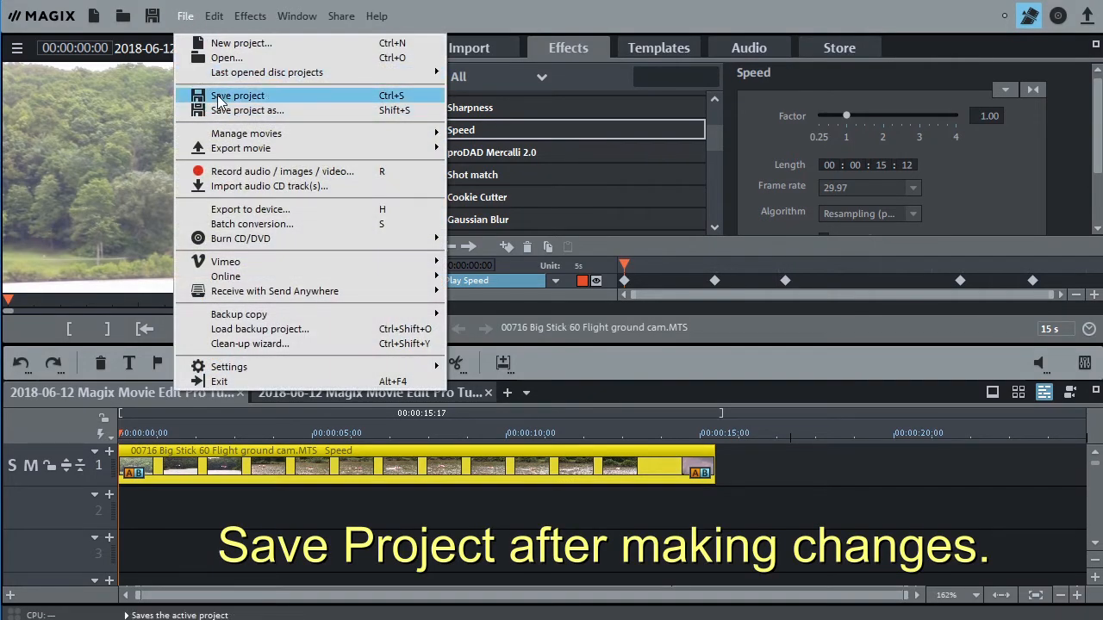
click(238, 96)
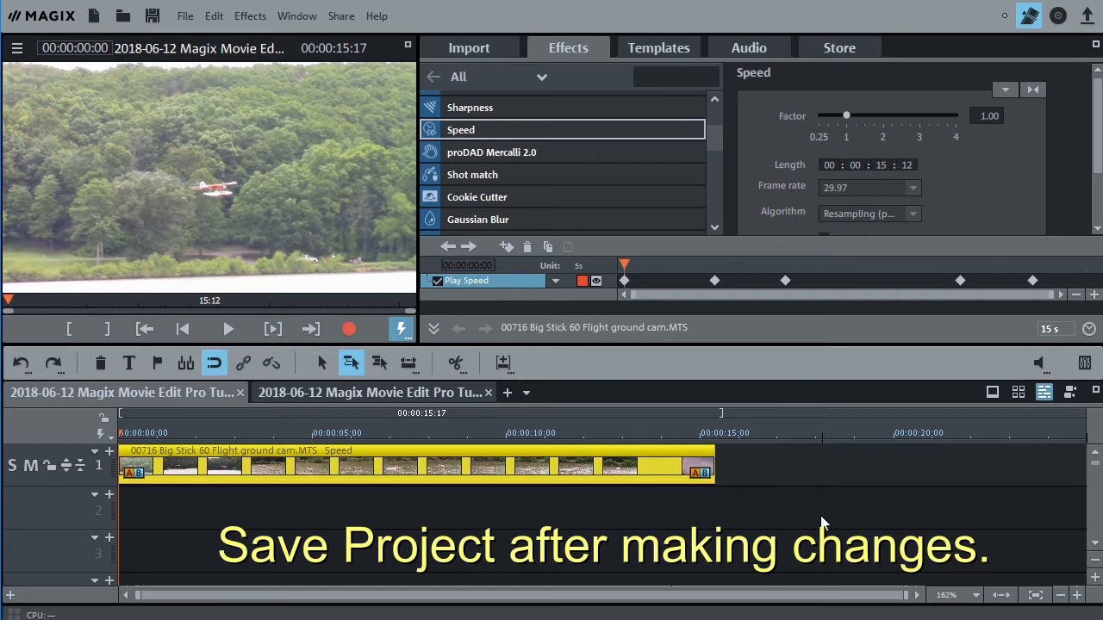
mouse_move(803, 507)
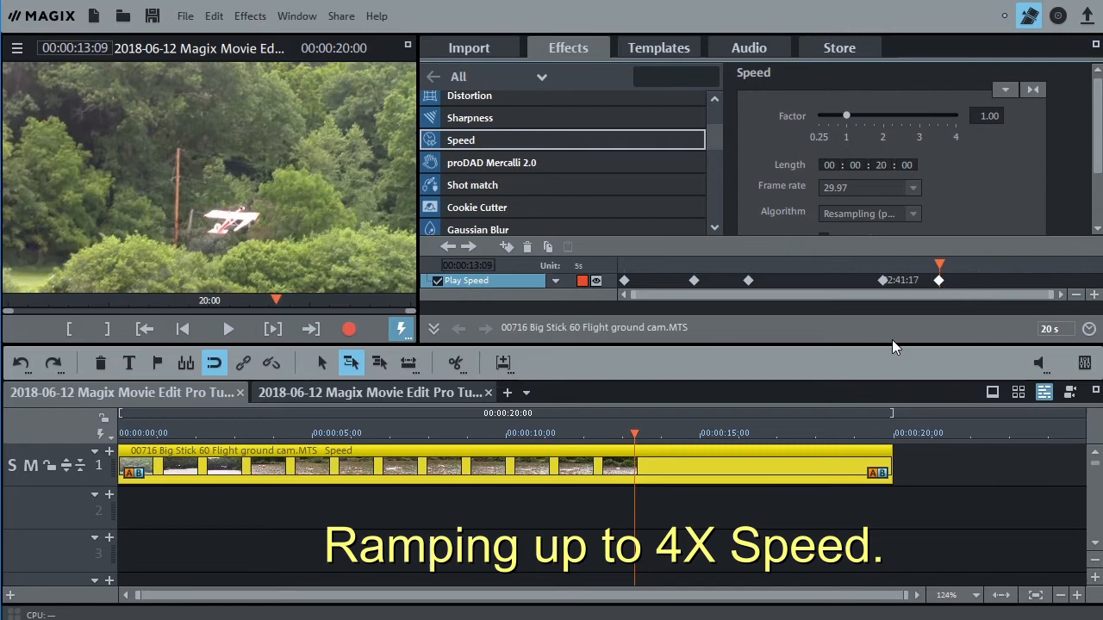
mouse_move(636, 430)
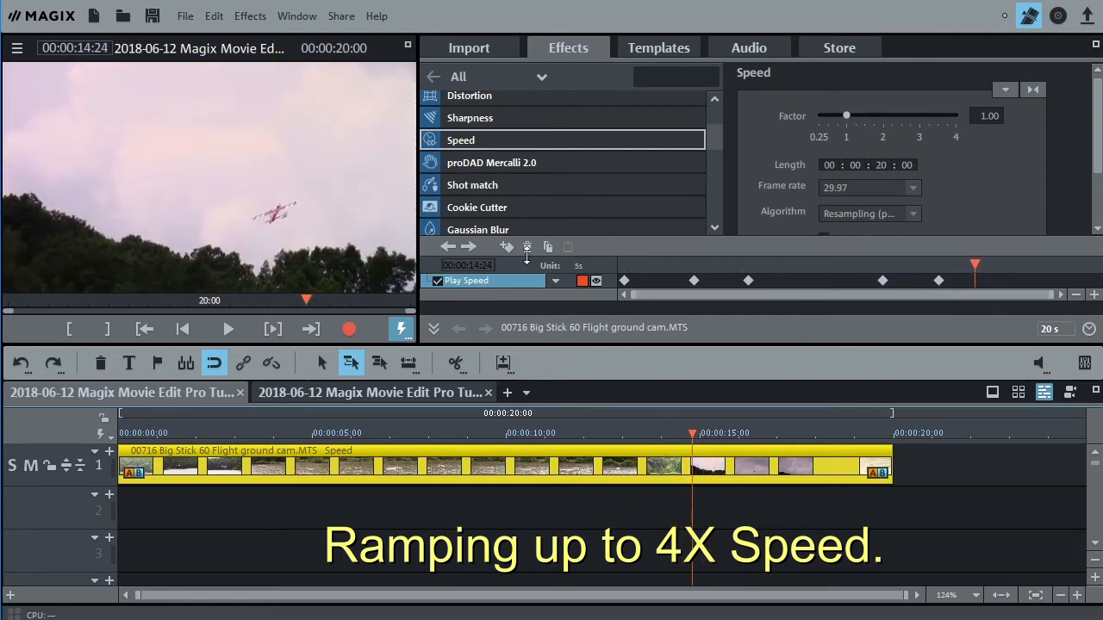
mouse_move(505, 248)
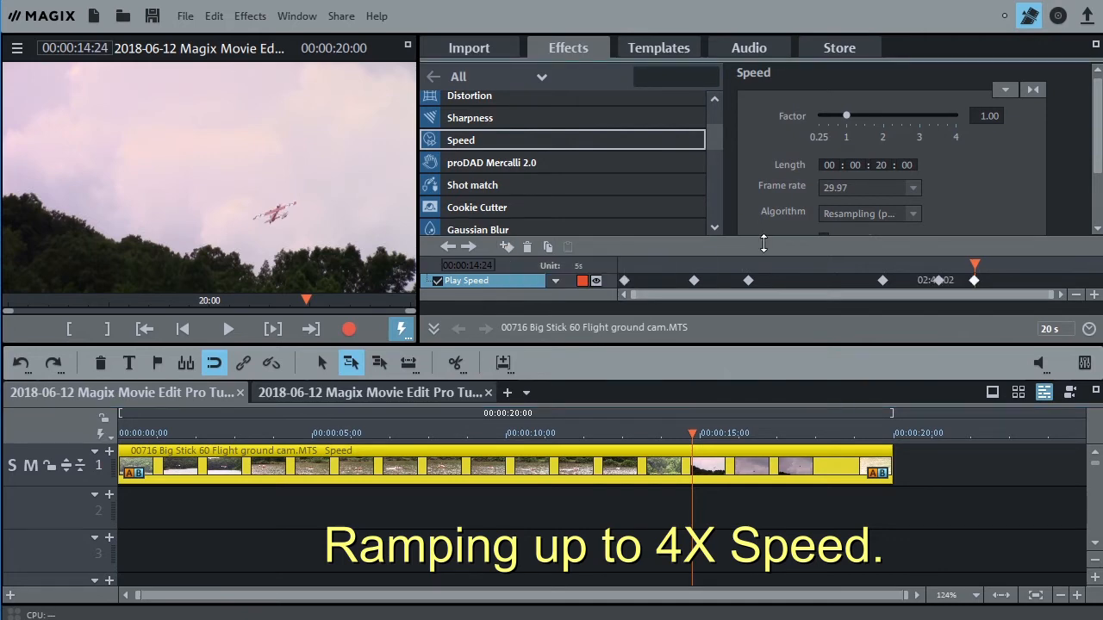
mouse_move(713, 422)
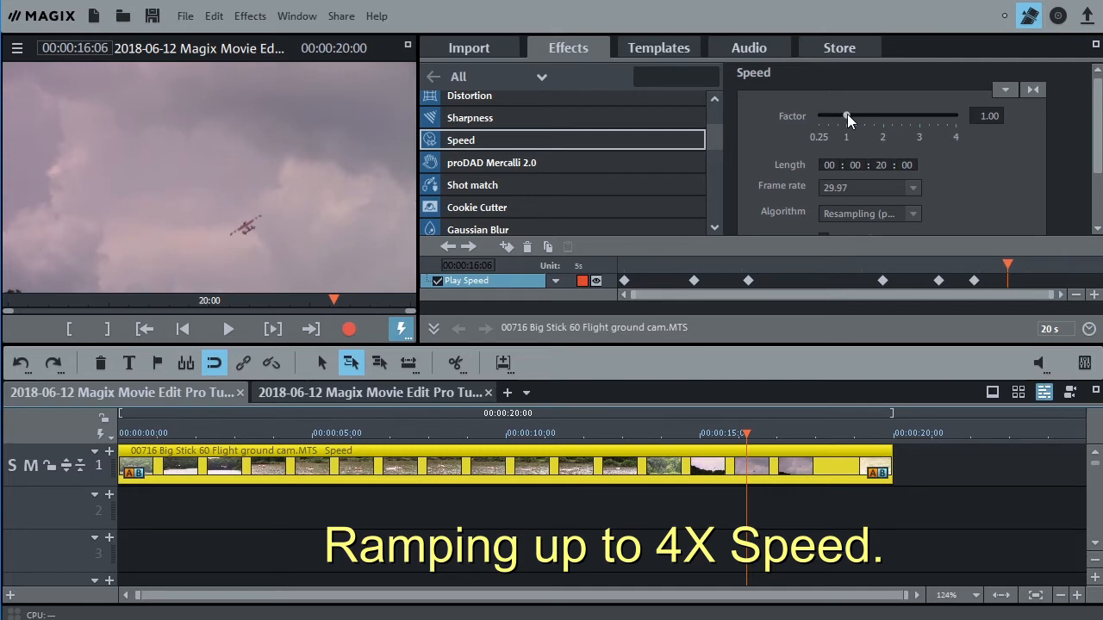
Ramp the final speed keyframe up to 4.00x, shortening the clip to 16 s 9 frames
drag(846, 113, 954, 114)
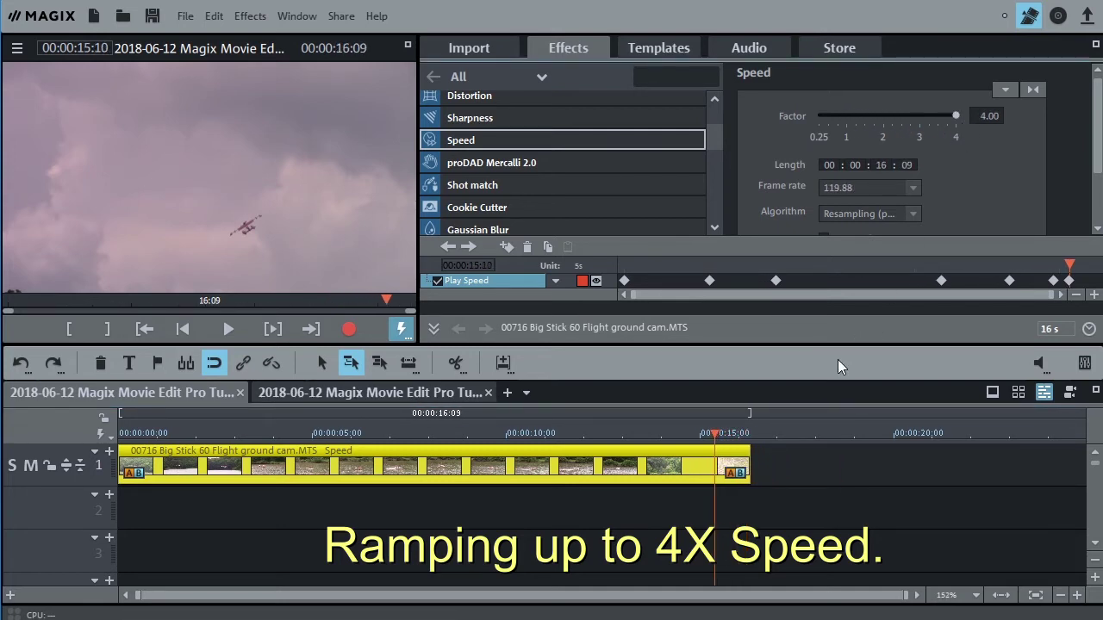
mouse_move(799, 342)
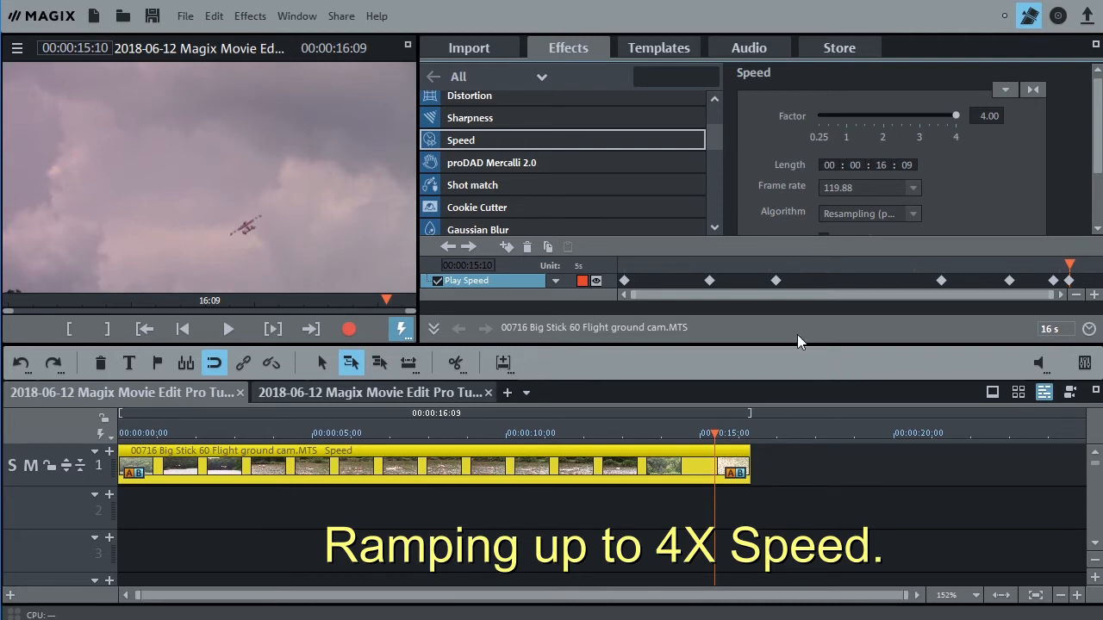
click(596, 433)
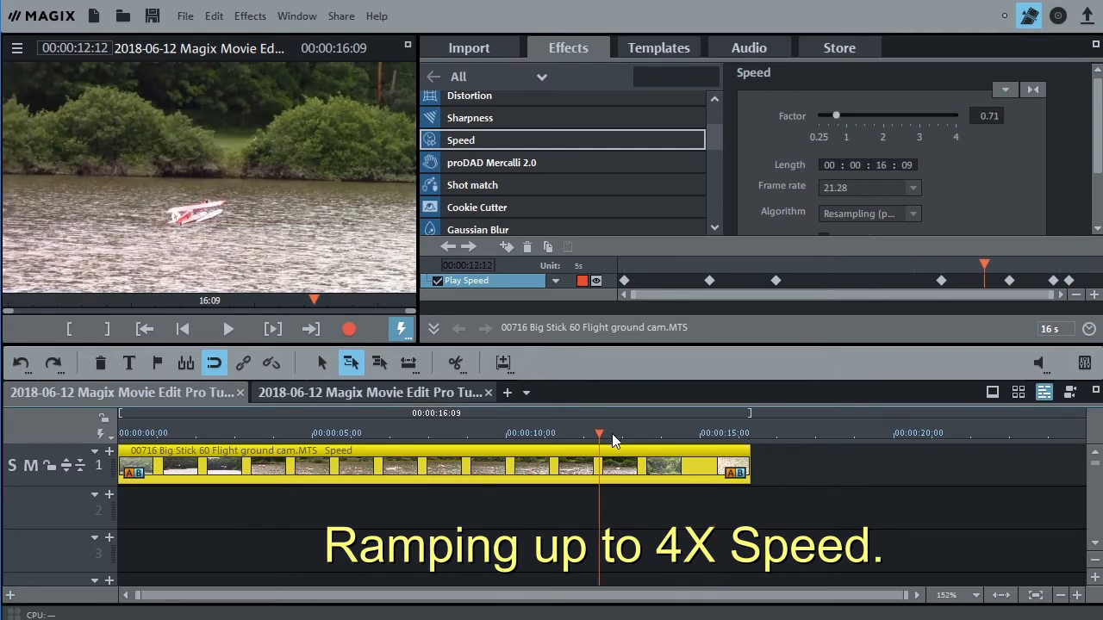
Reposition the keyframe that starts the 4x ramp and review the closing speed-up
click(227, 329)
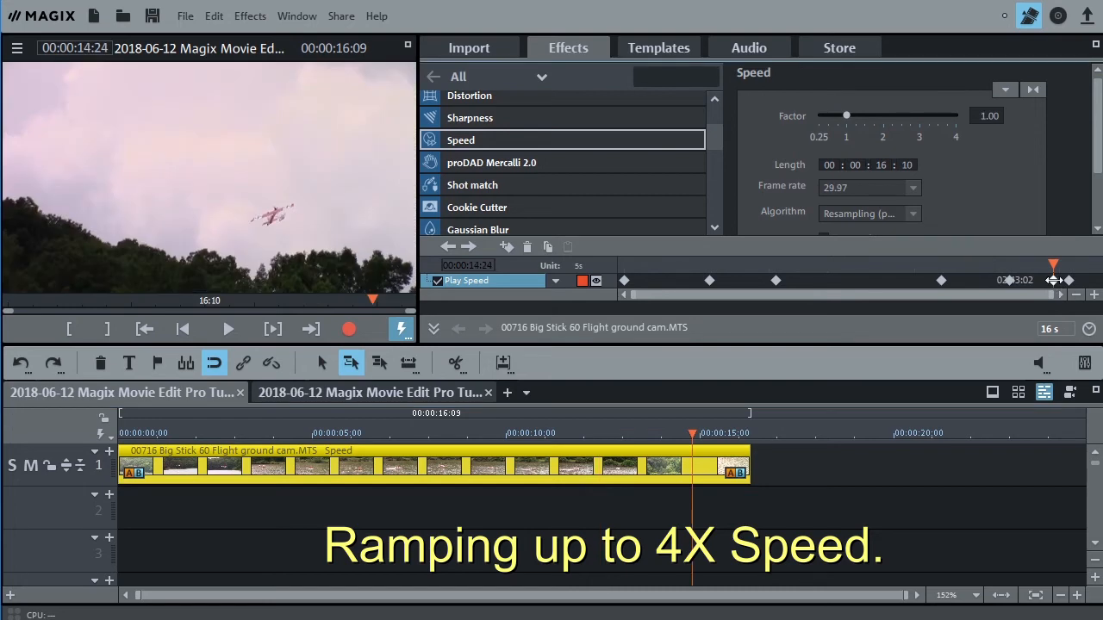
drag(846, 114, 906, 113)
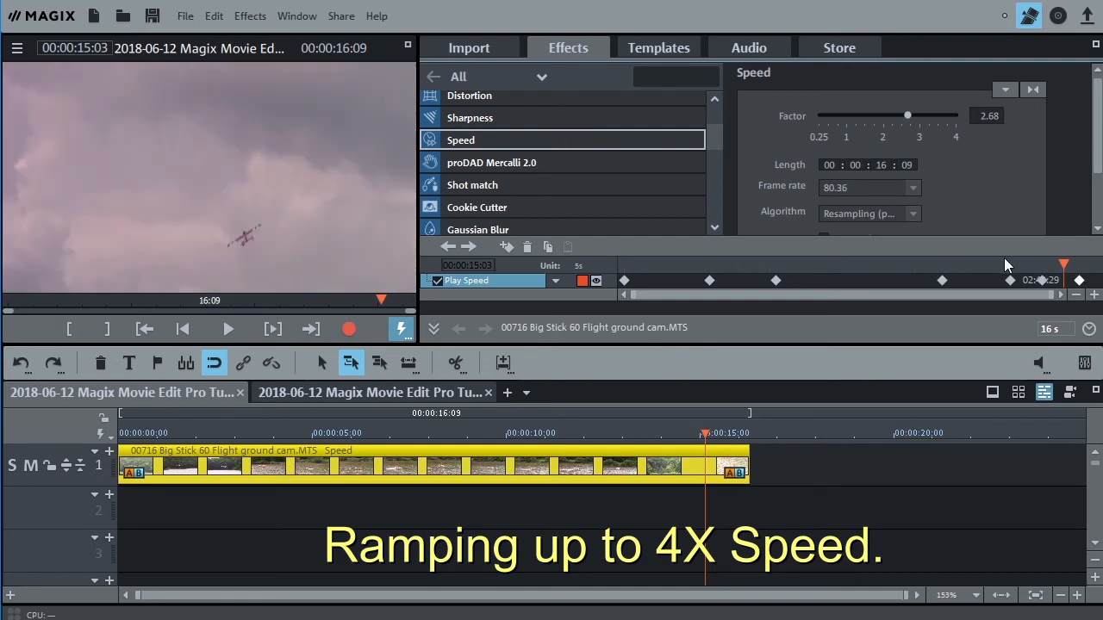
mouse_move(1006, 273)
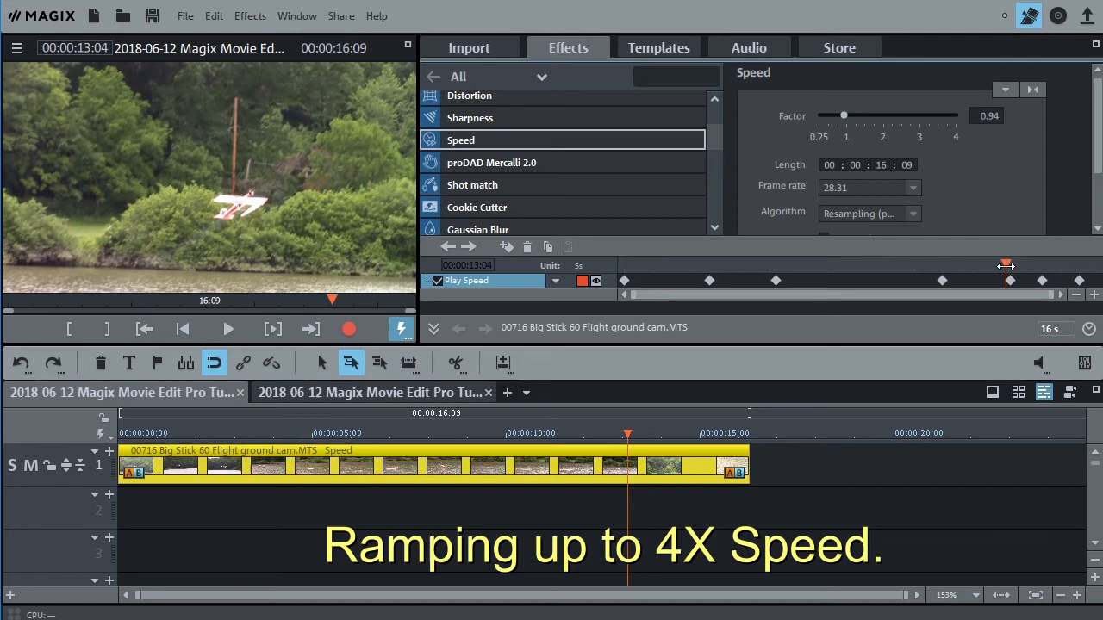
click(227, 330)
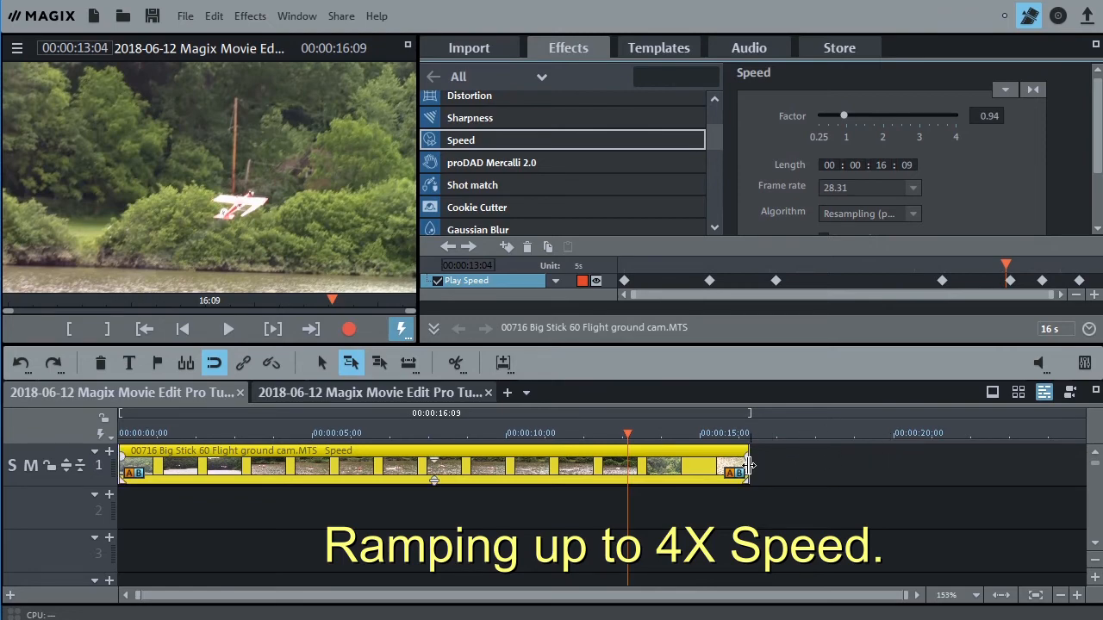
Lengthen the clip into later footage, set that keyframe's speed to 0.97, and preview the touchdown
drag(748, 465, 882, 469)
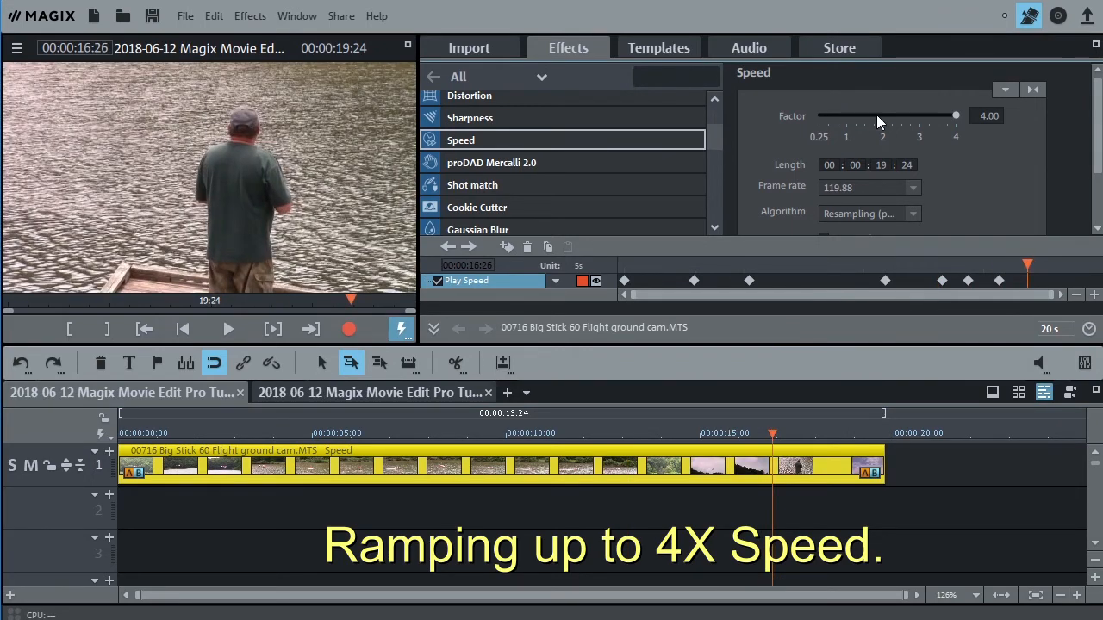
drag(955, 114, 831, 114)
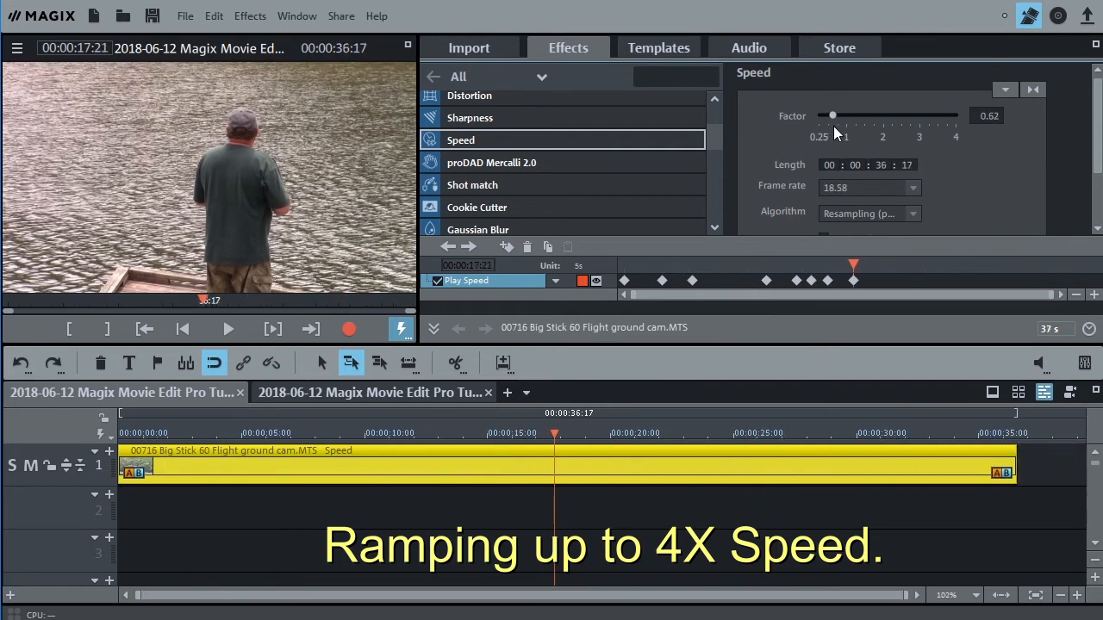
drag(831, 113, 844, 114)
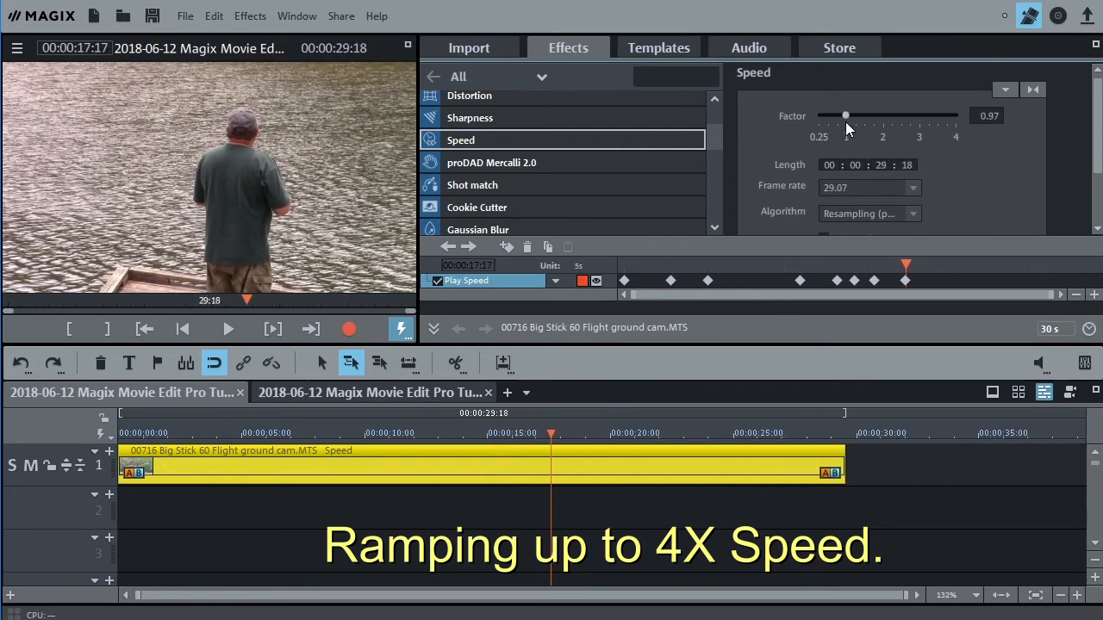
mouse_move(1031, 594)
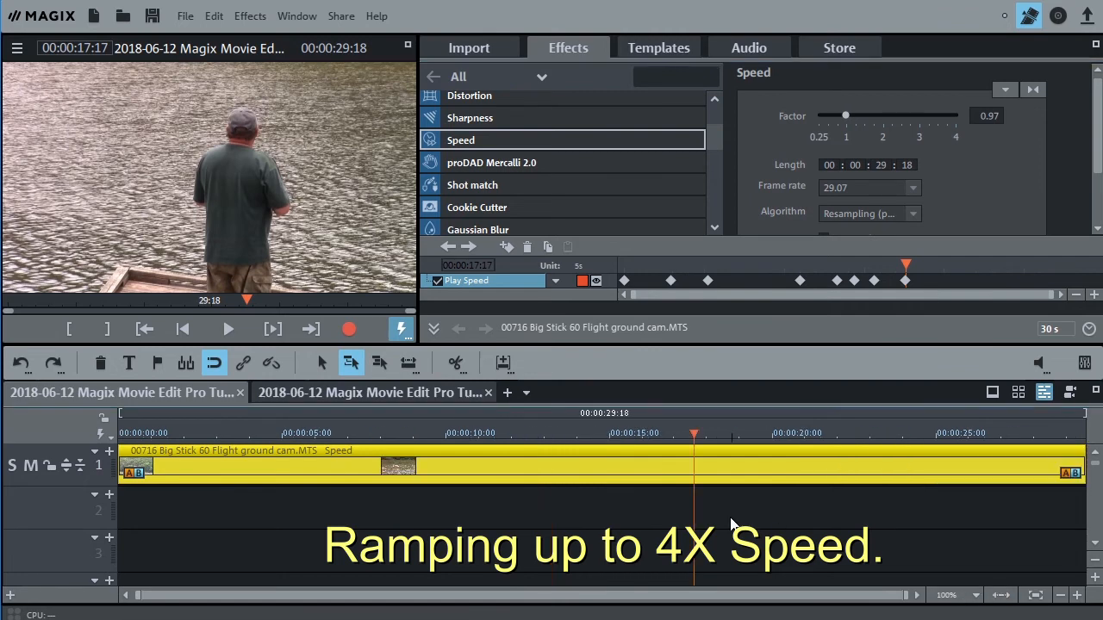
click(131, 435)
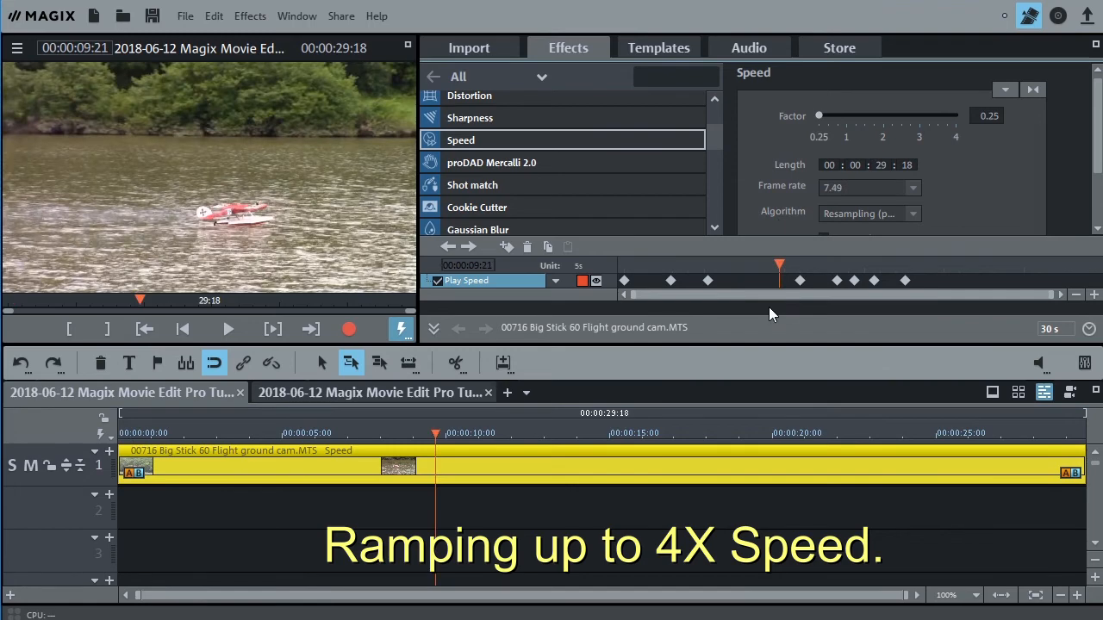
click(227, 329)
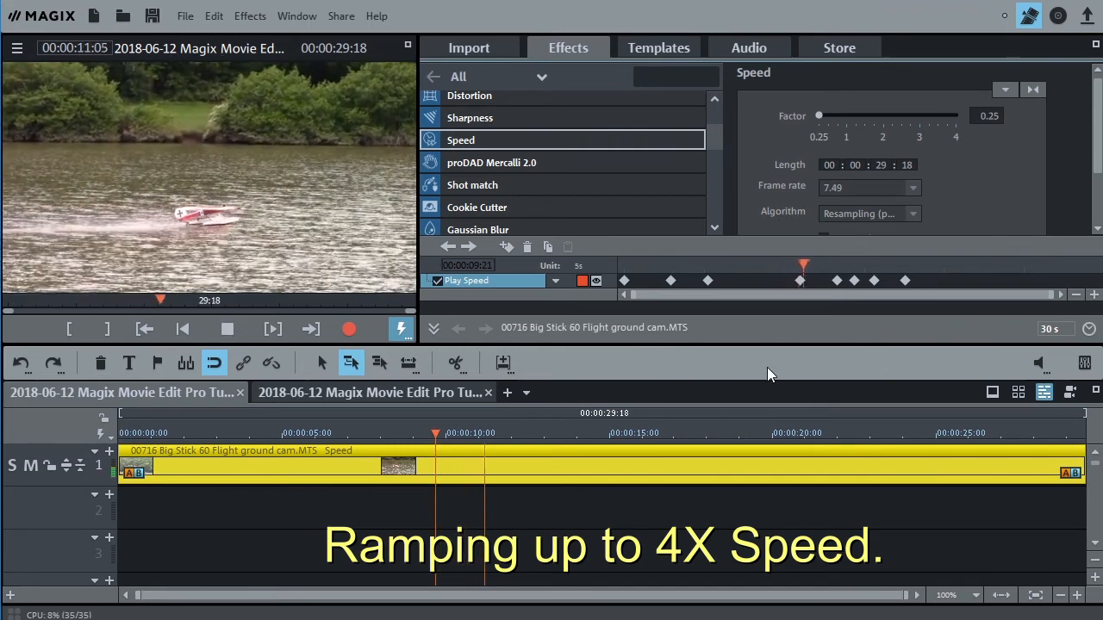